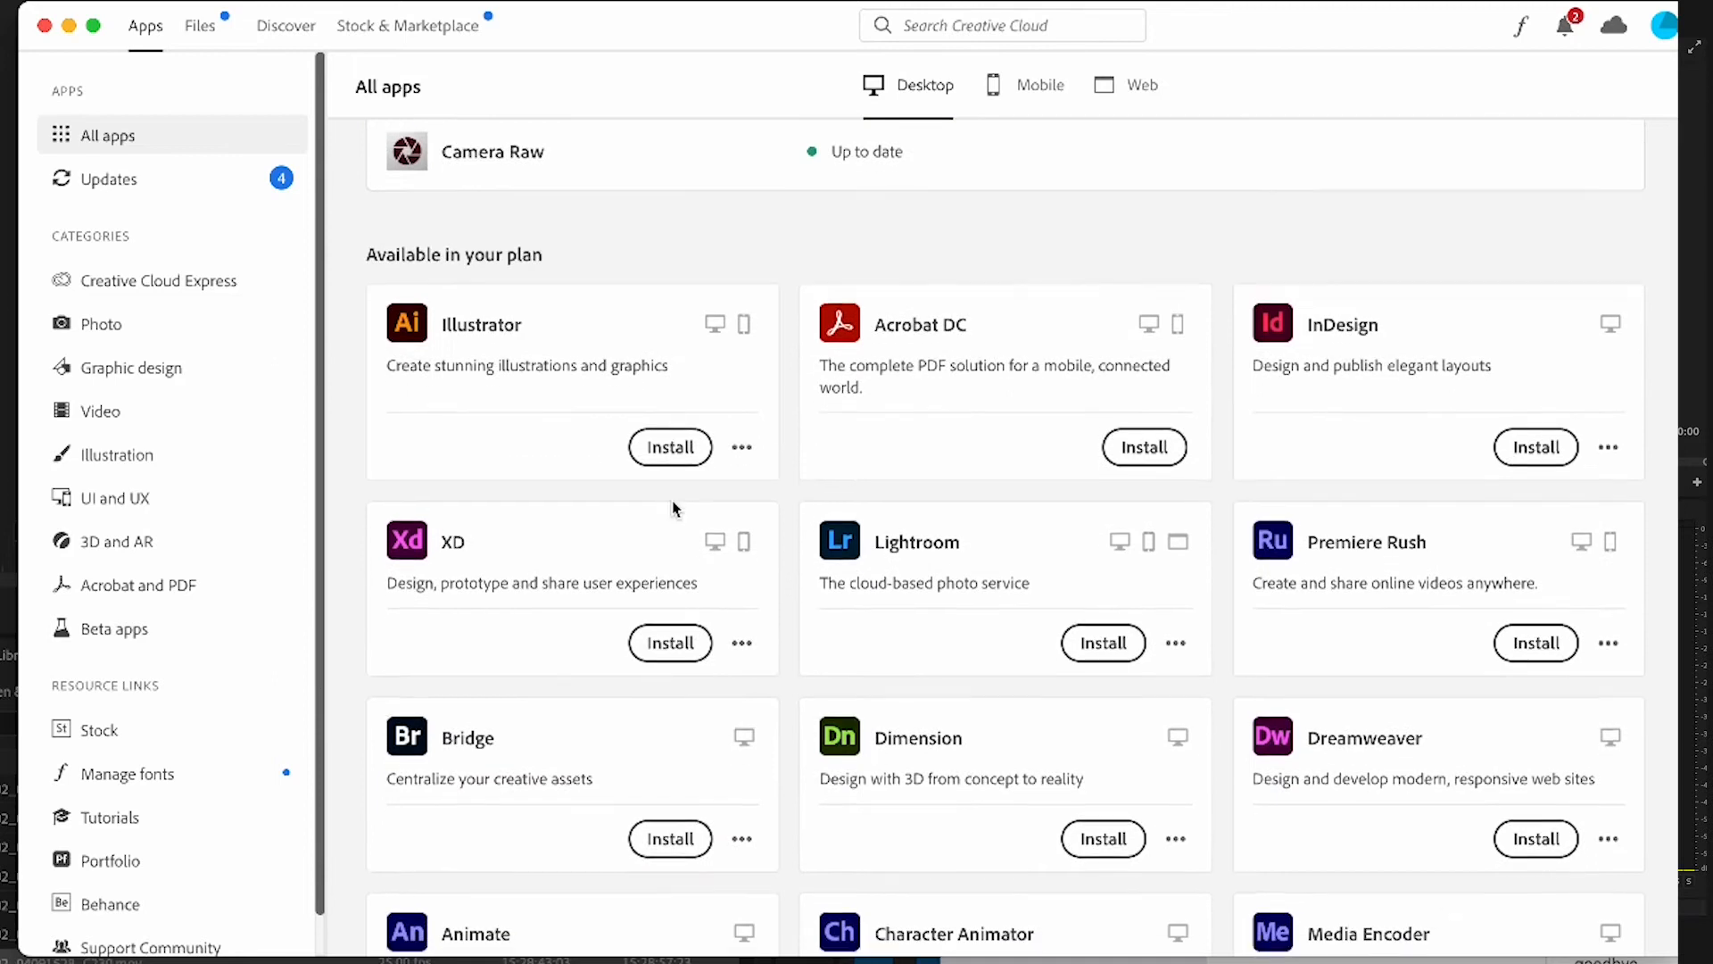
# Scroll Creative Cloud's All apps list to Media Encoder and start its installation
pyautogui.scroll(-3)
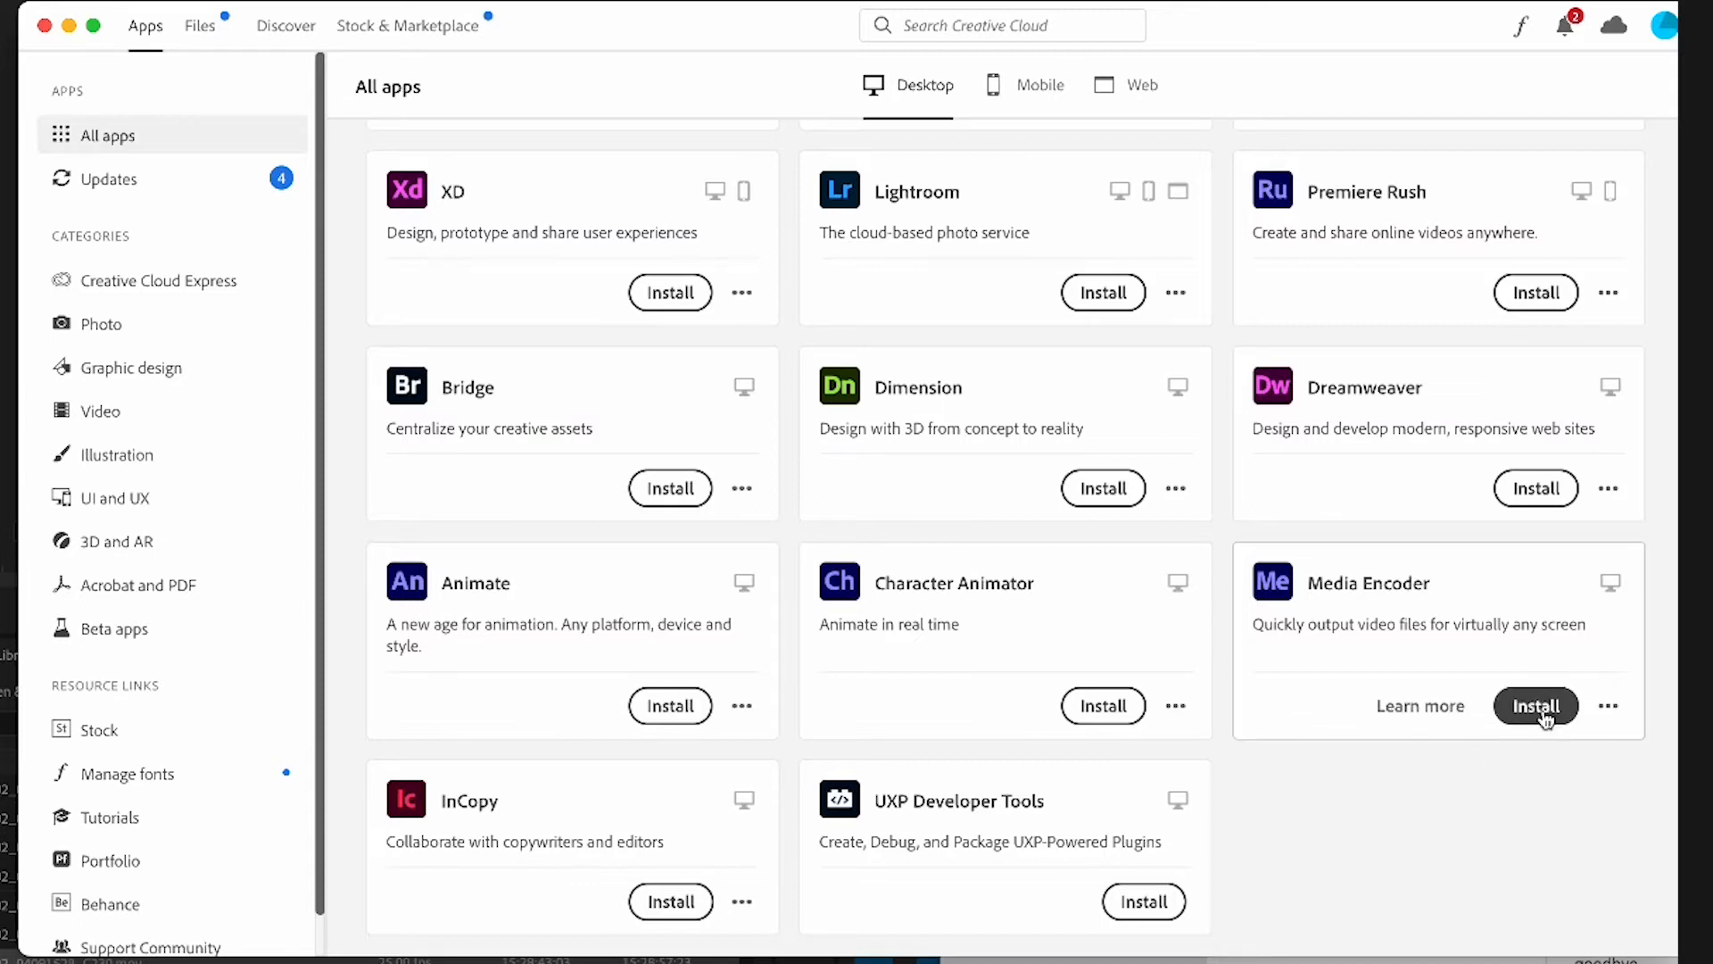
pyautogui.click(1536, 706)
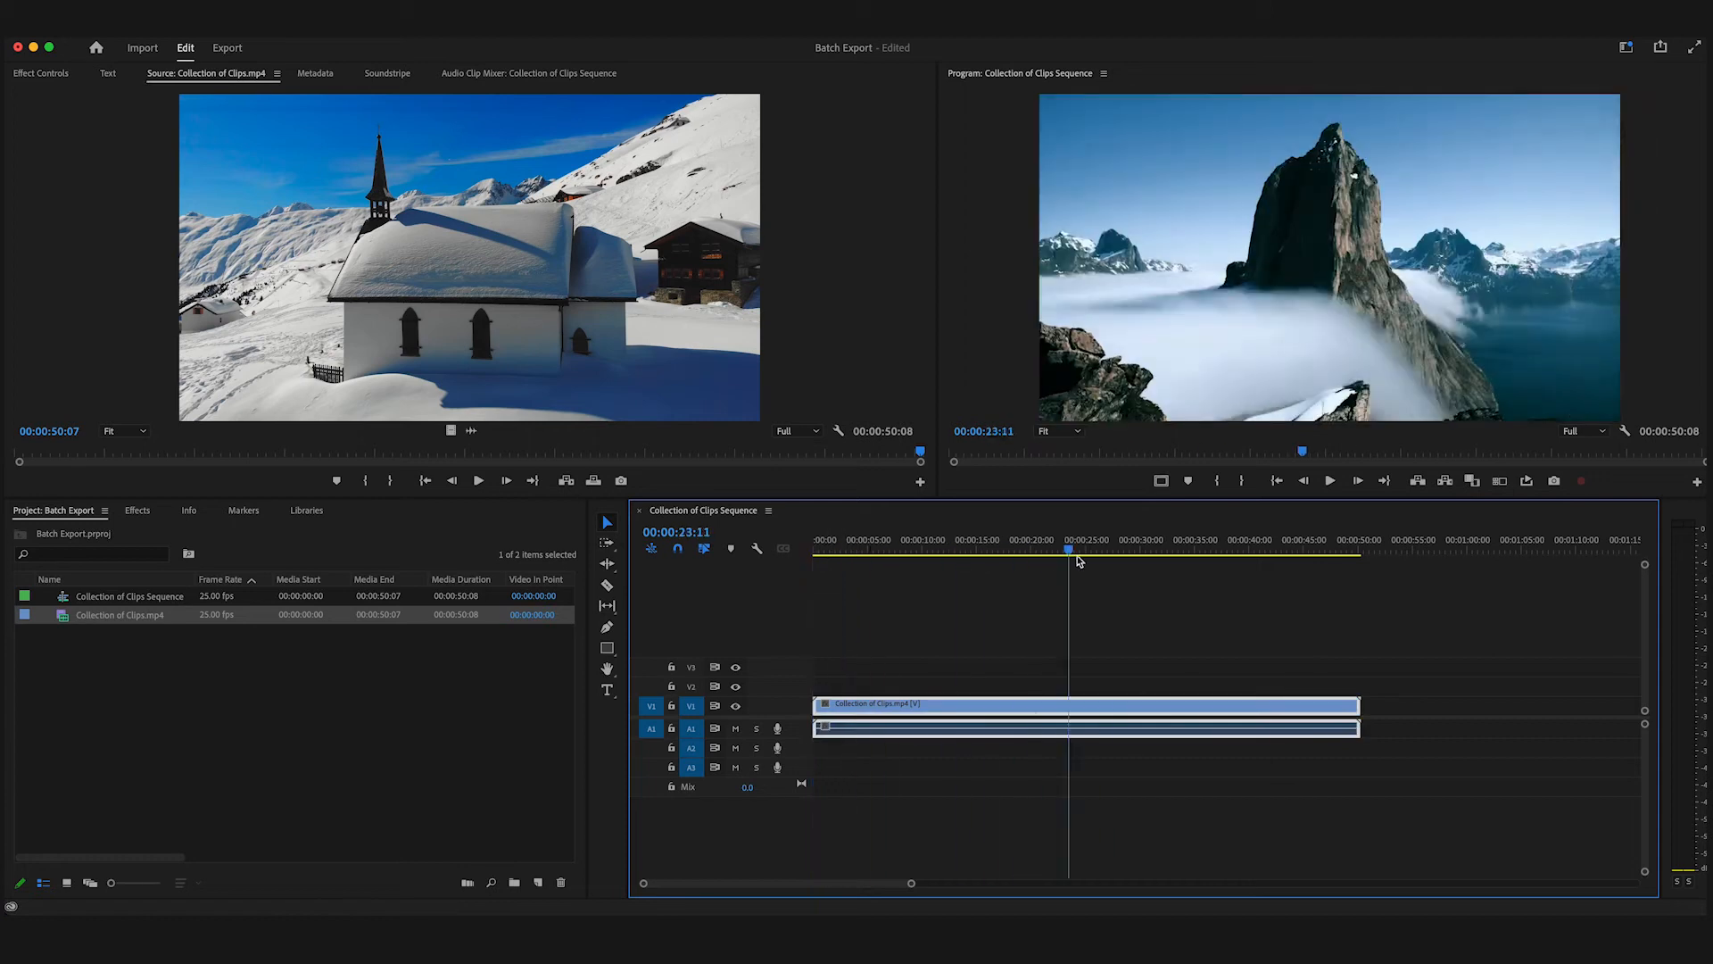
# Cut the timeline clip at the cut points near 21 and 37 seconds into four pieces
pyautogui.click(911, 550)
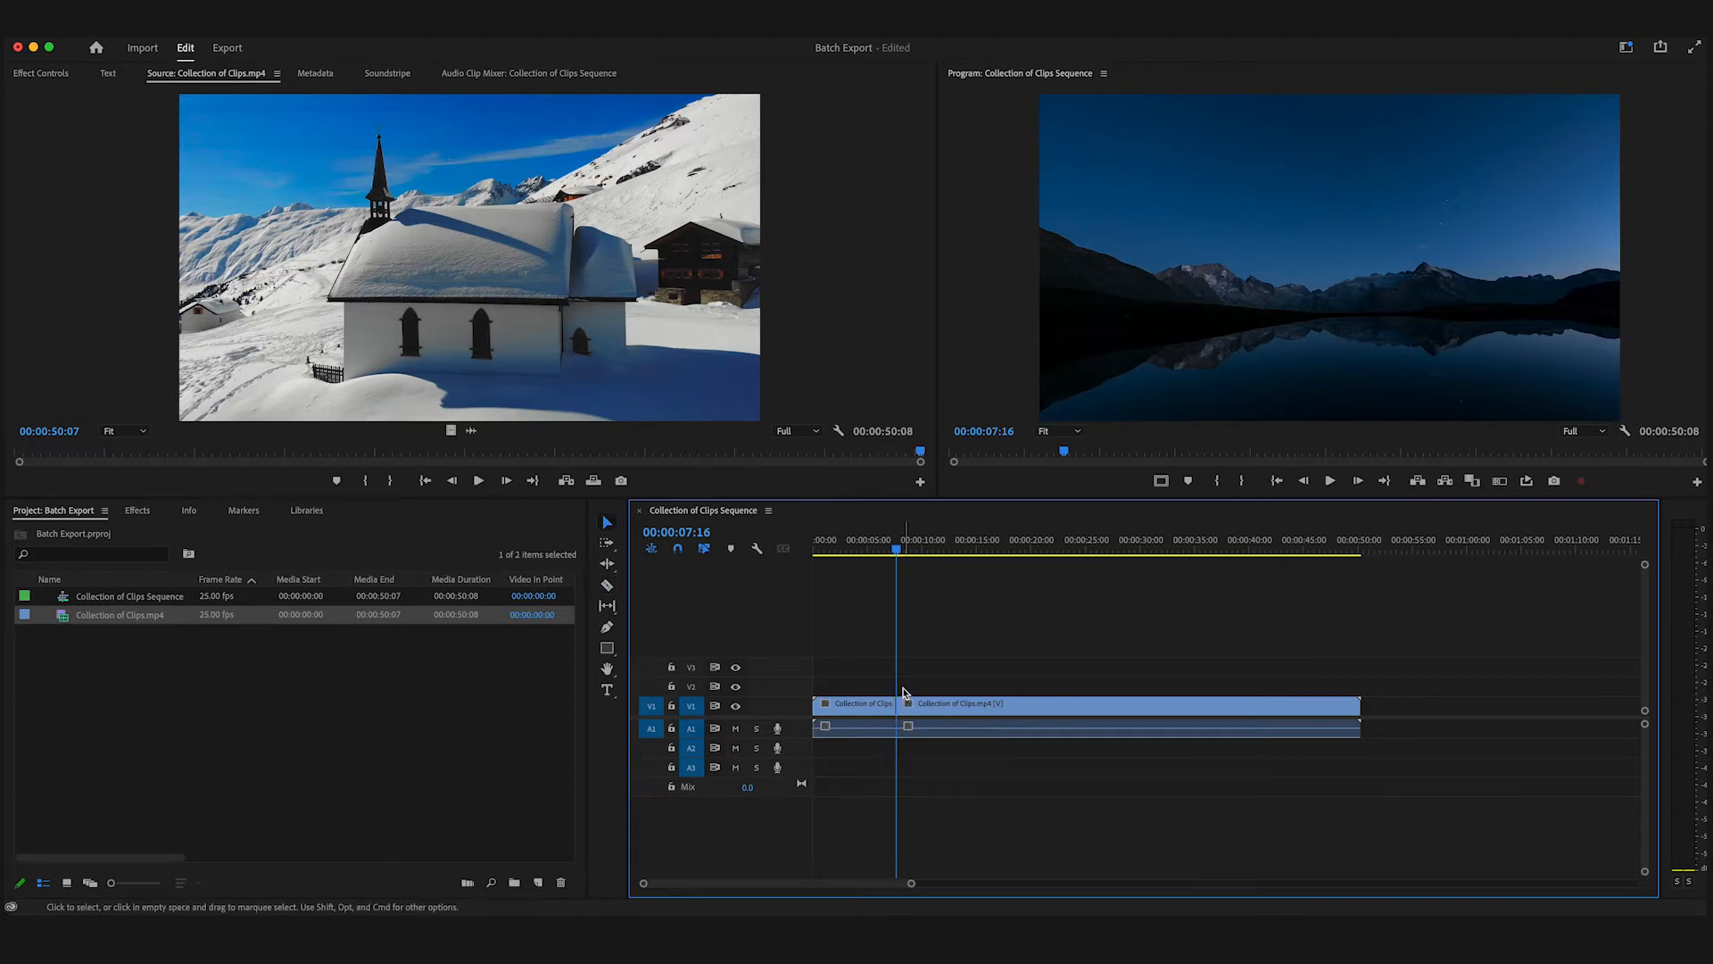
pyautogui.click(924, 546)
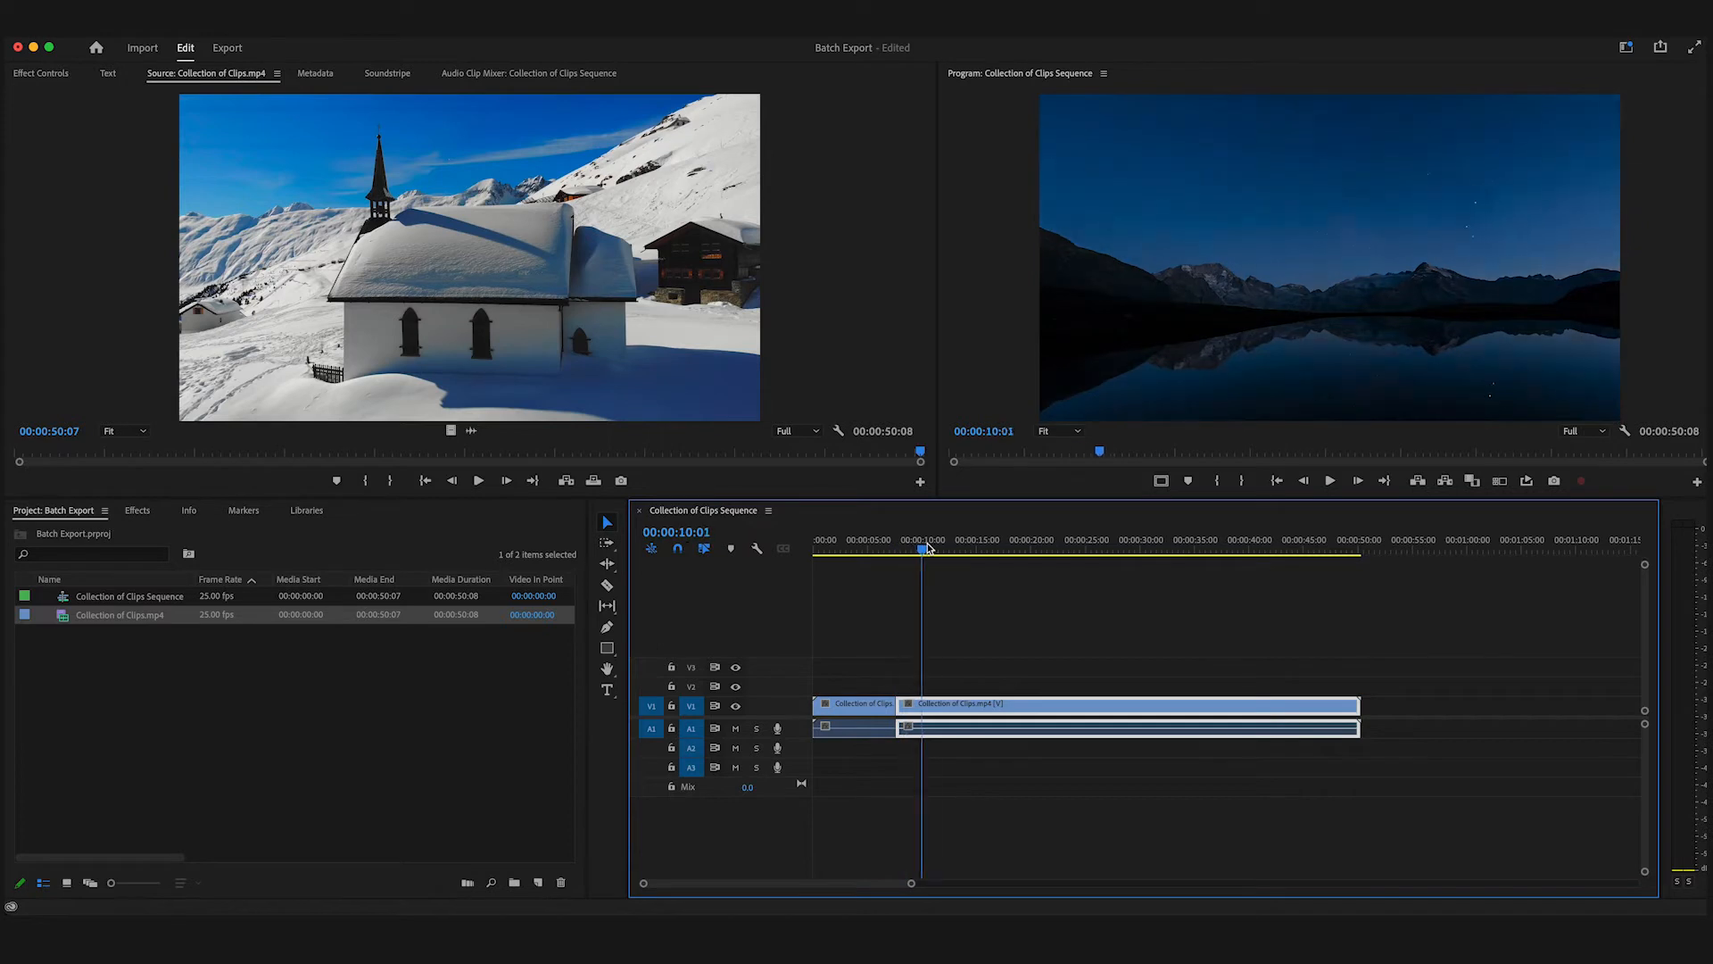
pyautogui.click(1061, 549)
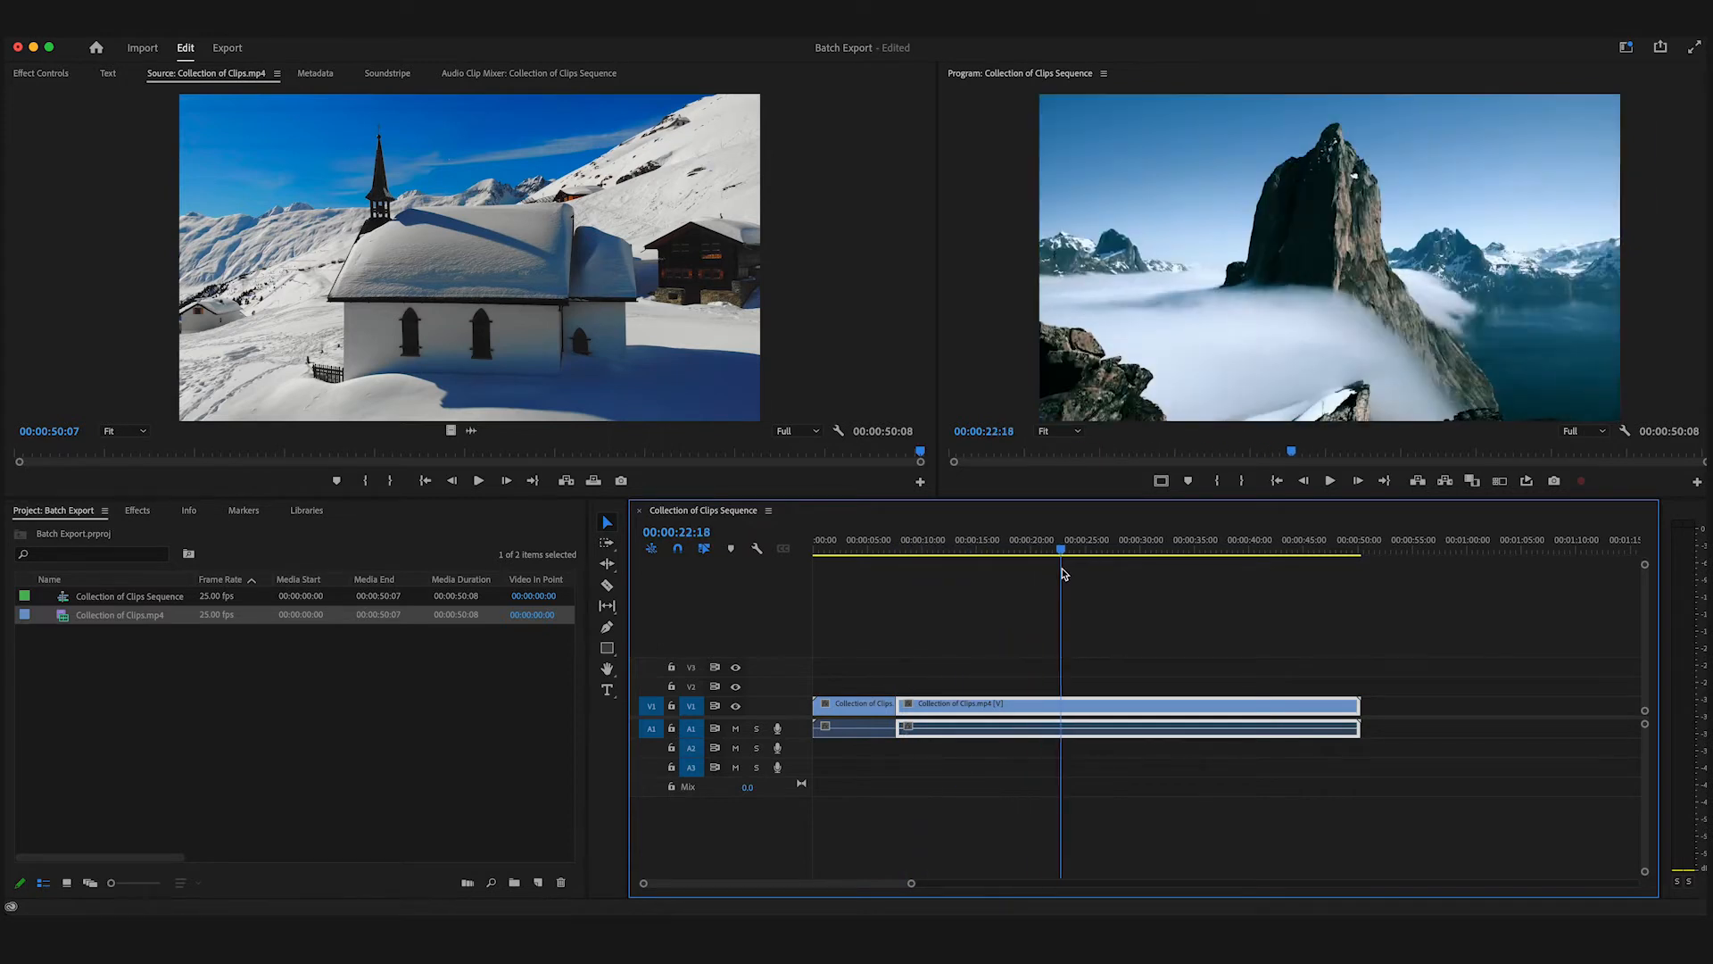
pyautogui.moveTo(1060, 557); pyautogui.dragTo(1045, 556)
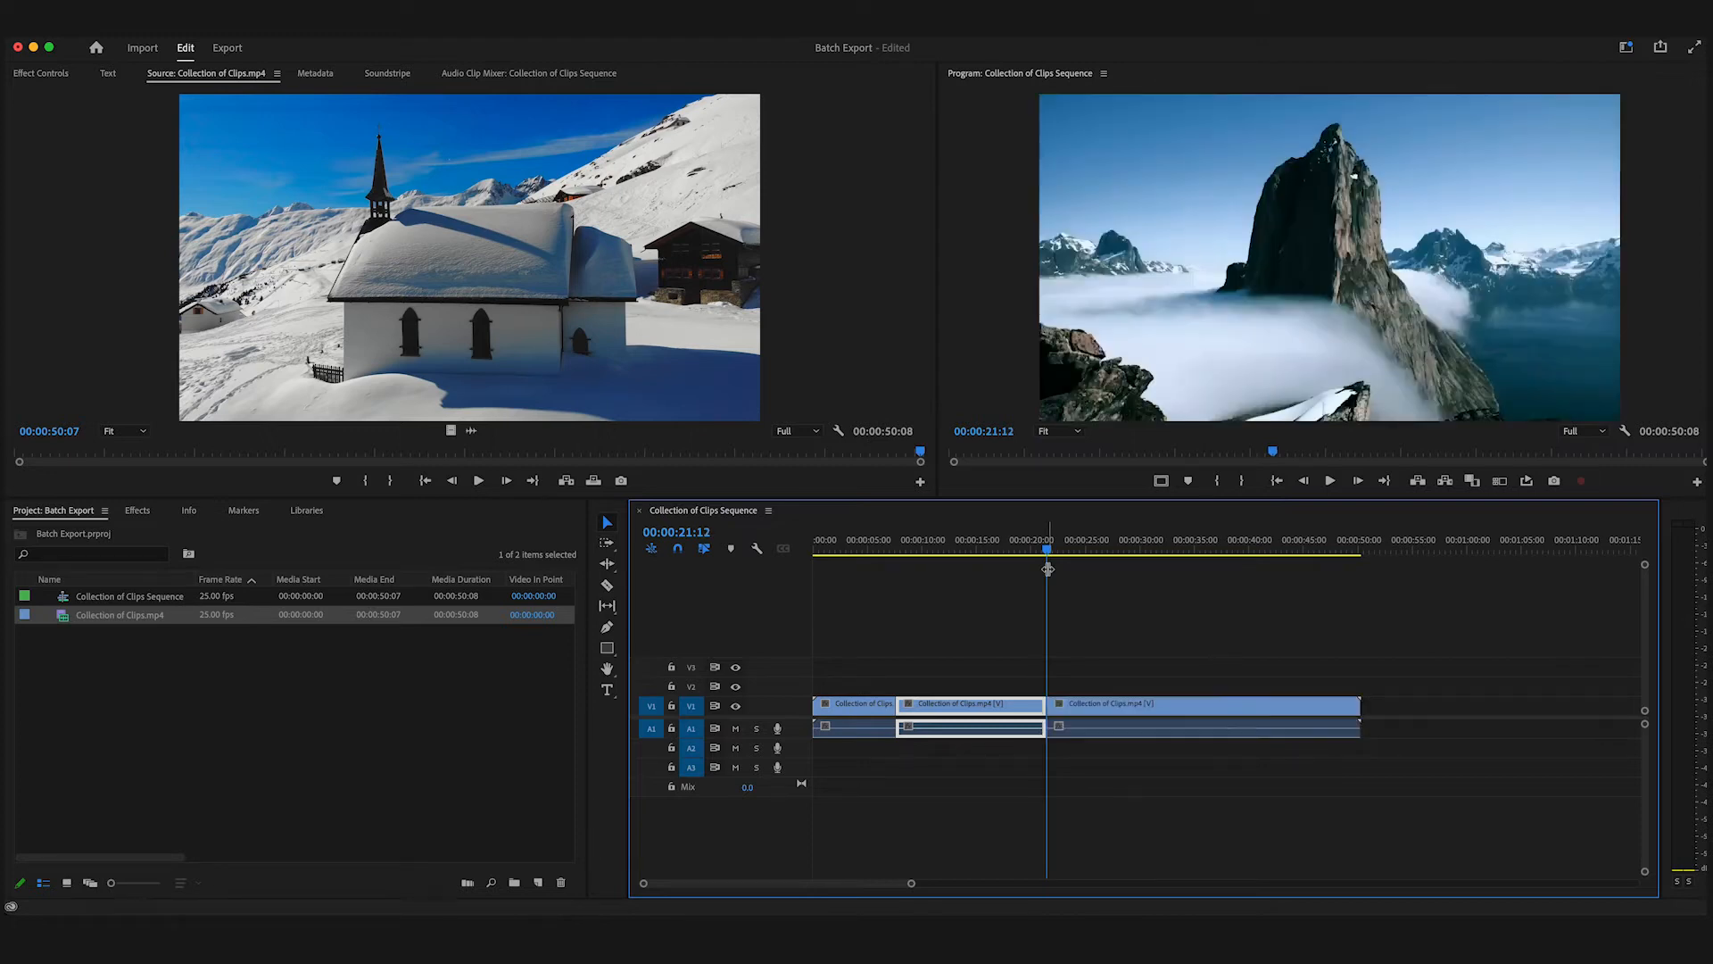
pyautogui.click(1134, 552)
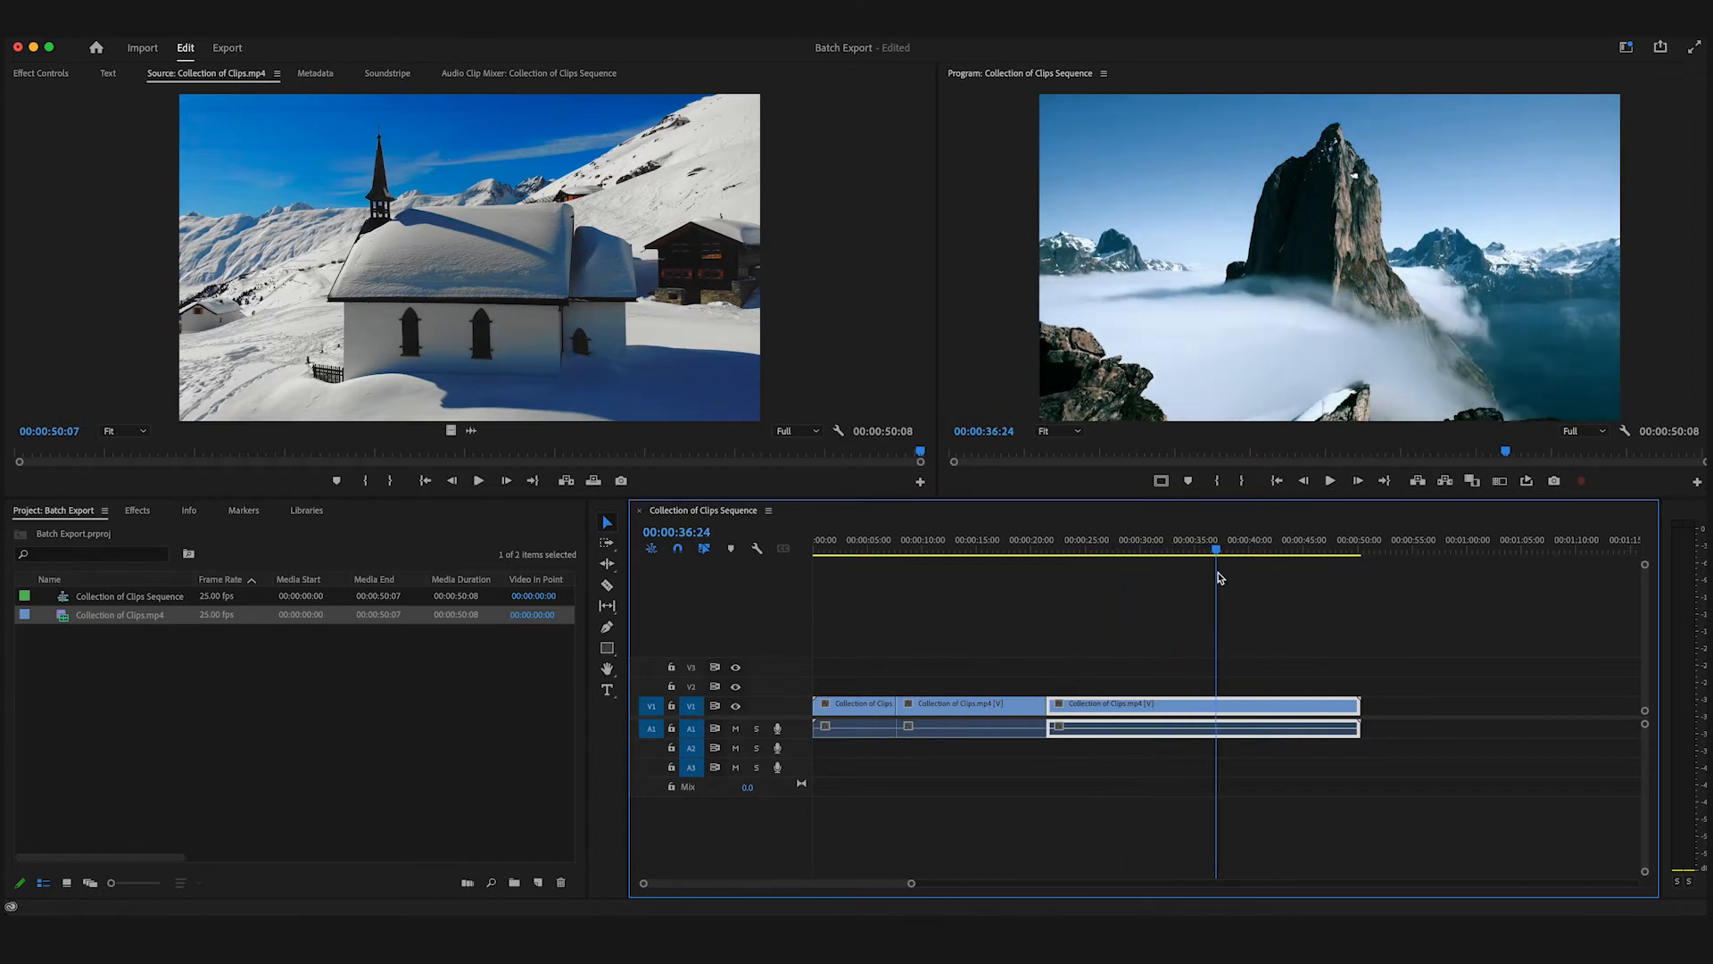
pyautogui.click(1230, 549)
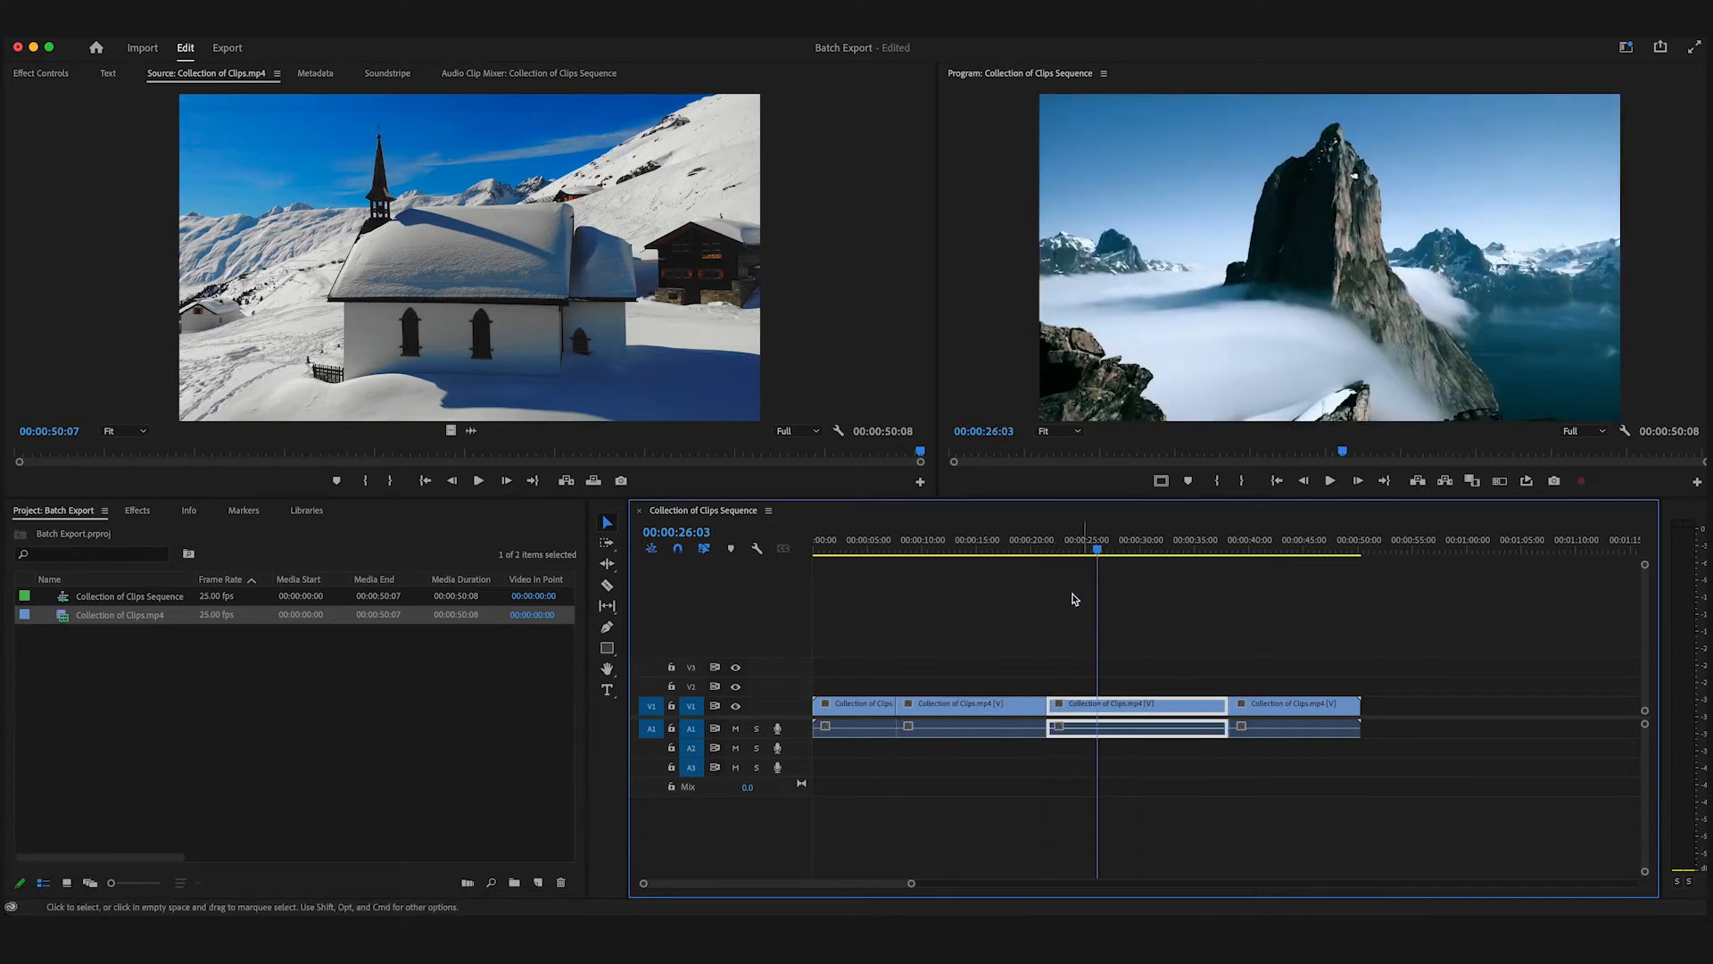
pyautogui.click(970, 704)
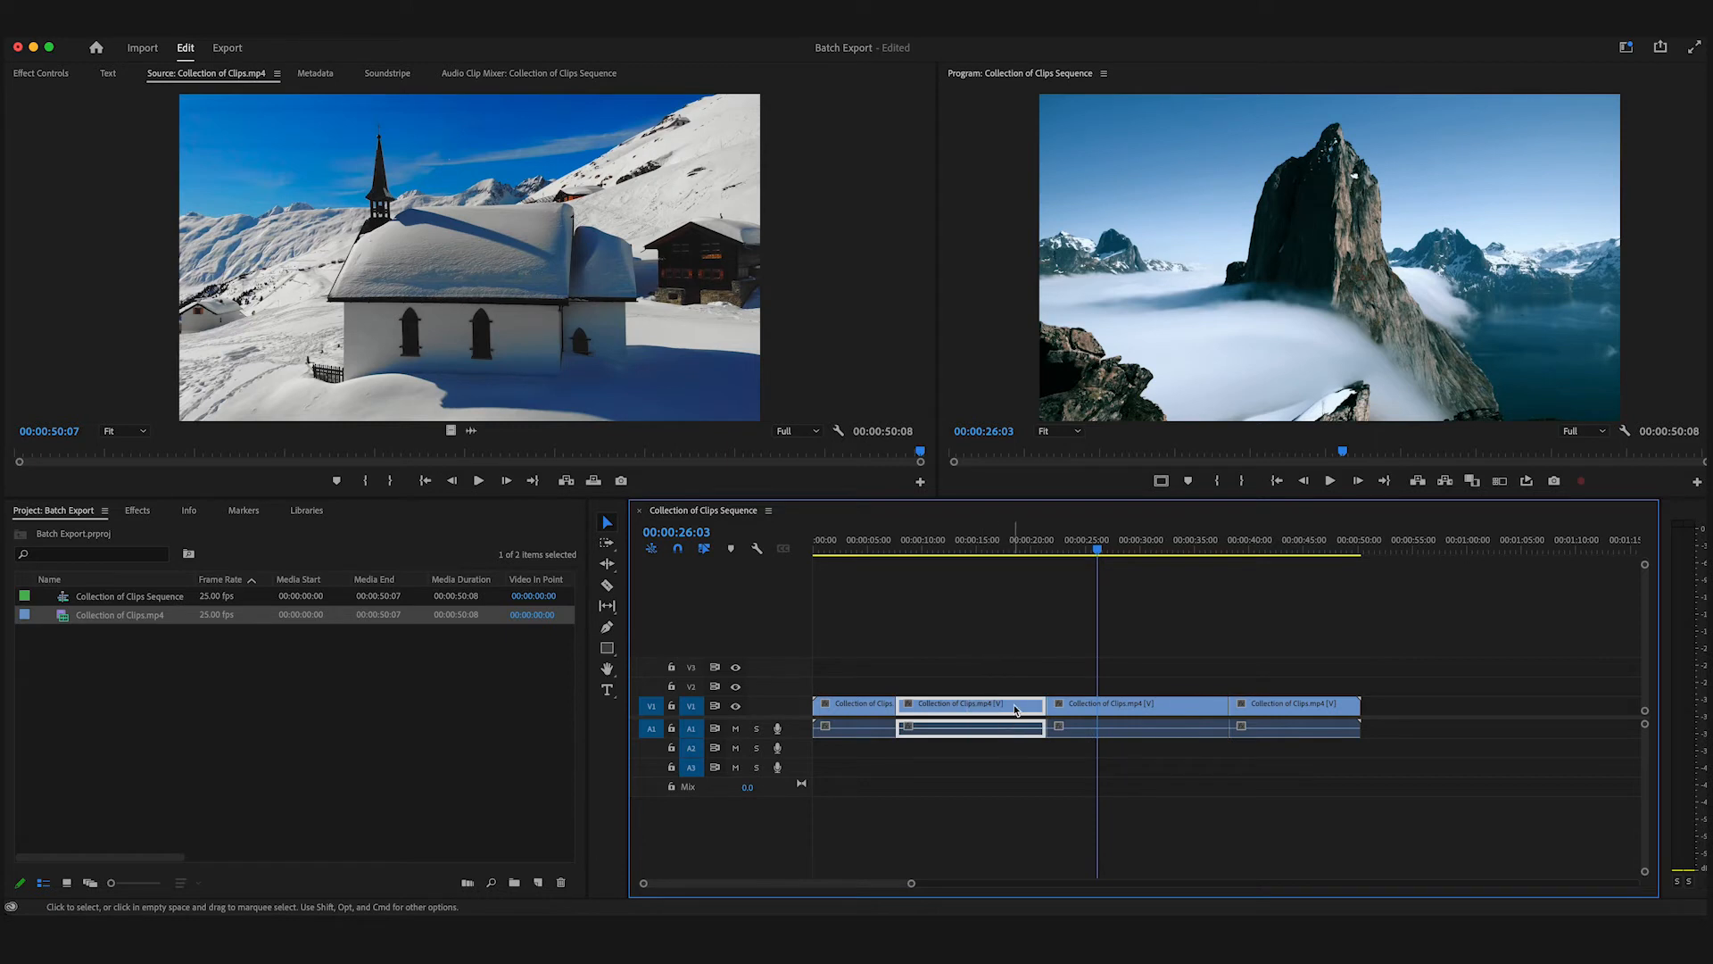
# Nest the second timeline piece as a sequence named Clip1
pyautogui.rightClick(1014, 710)
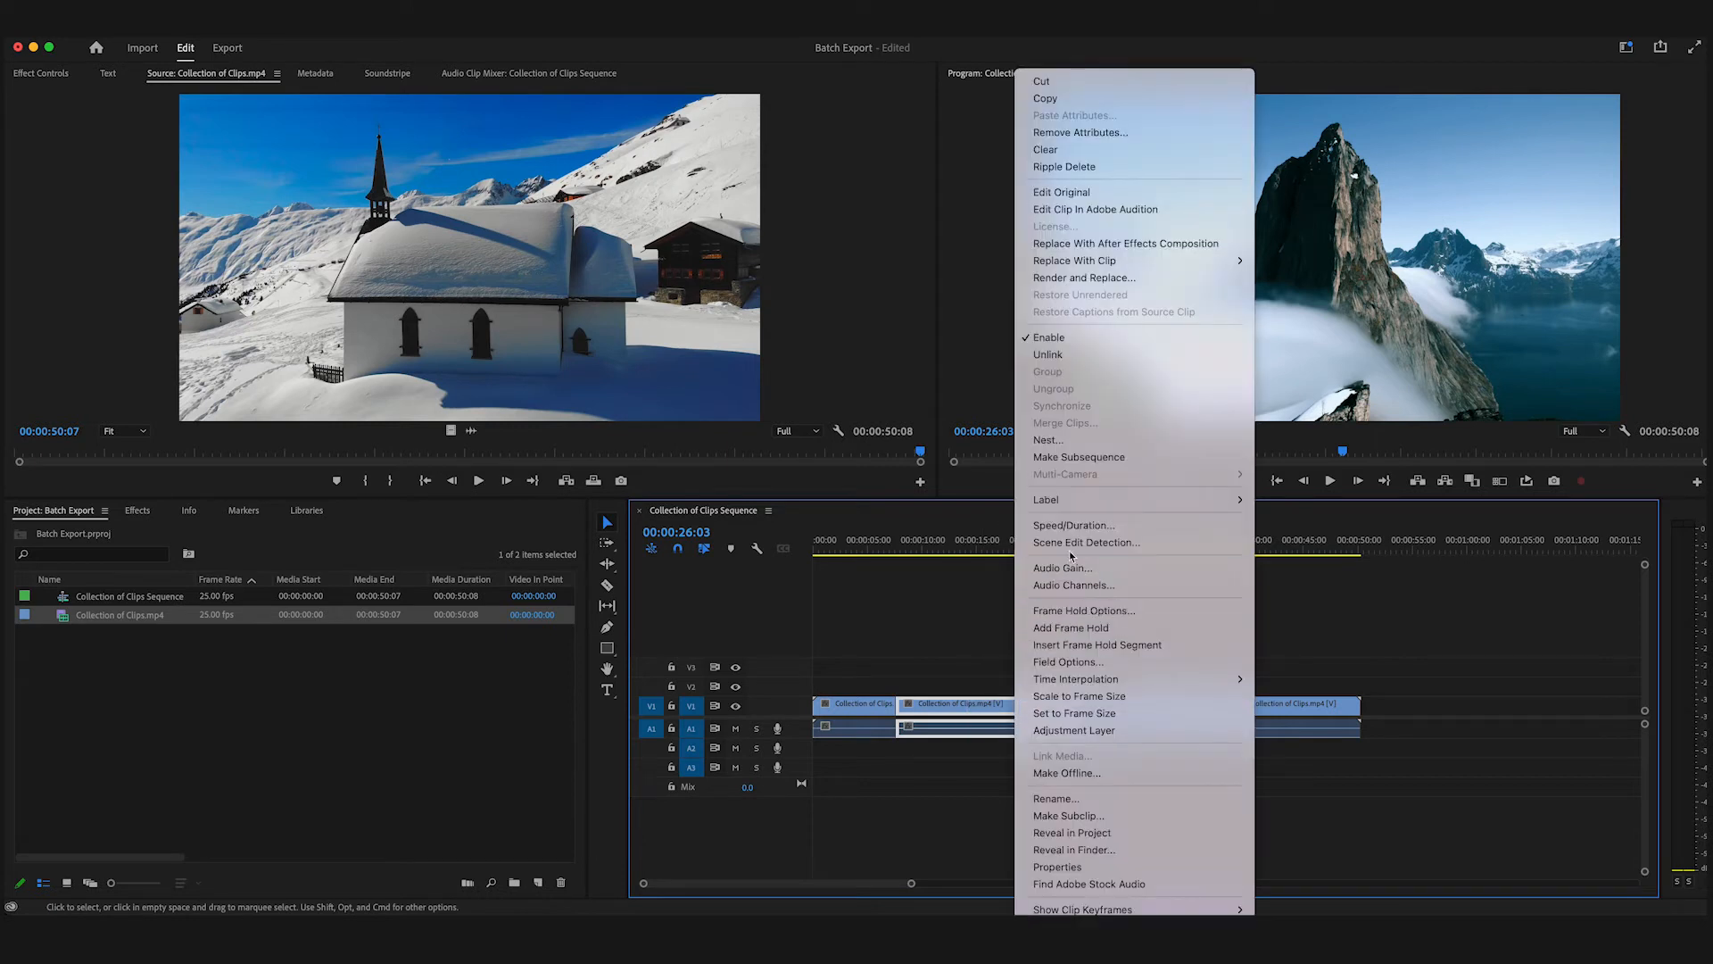
pyautogui.click(1048, 440)
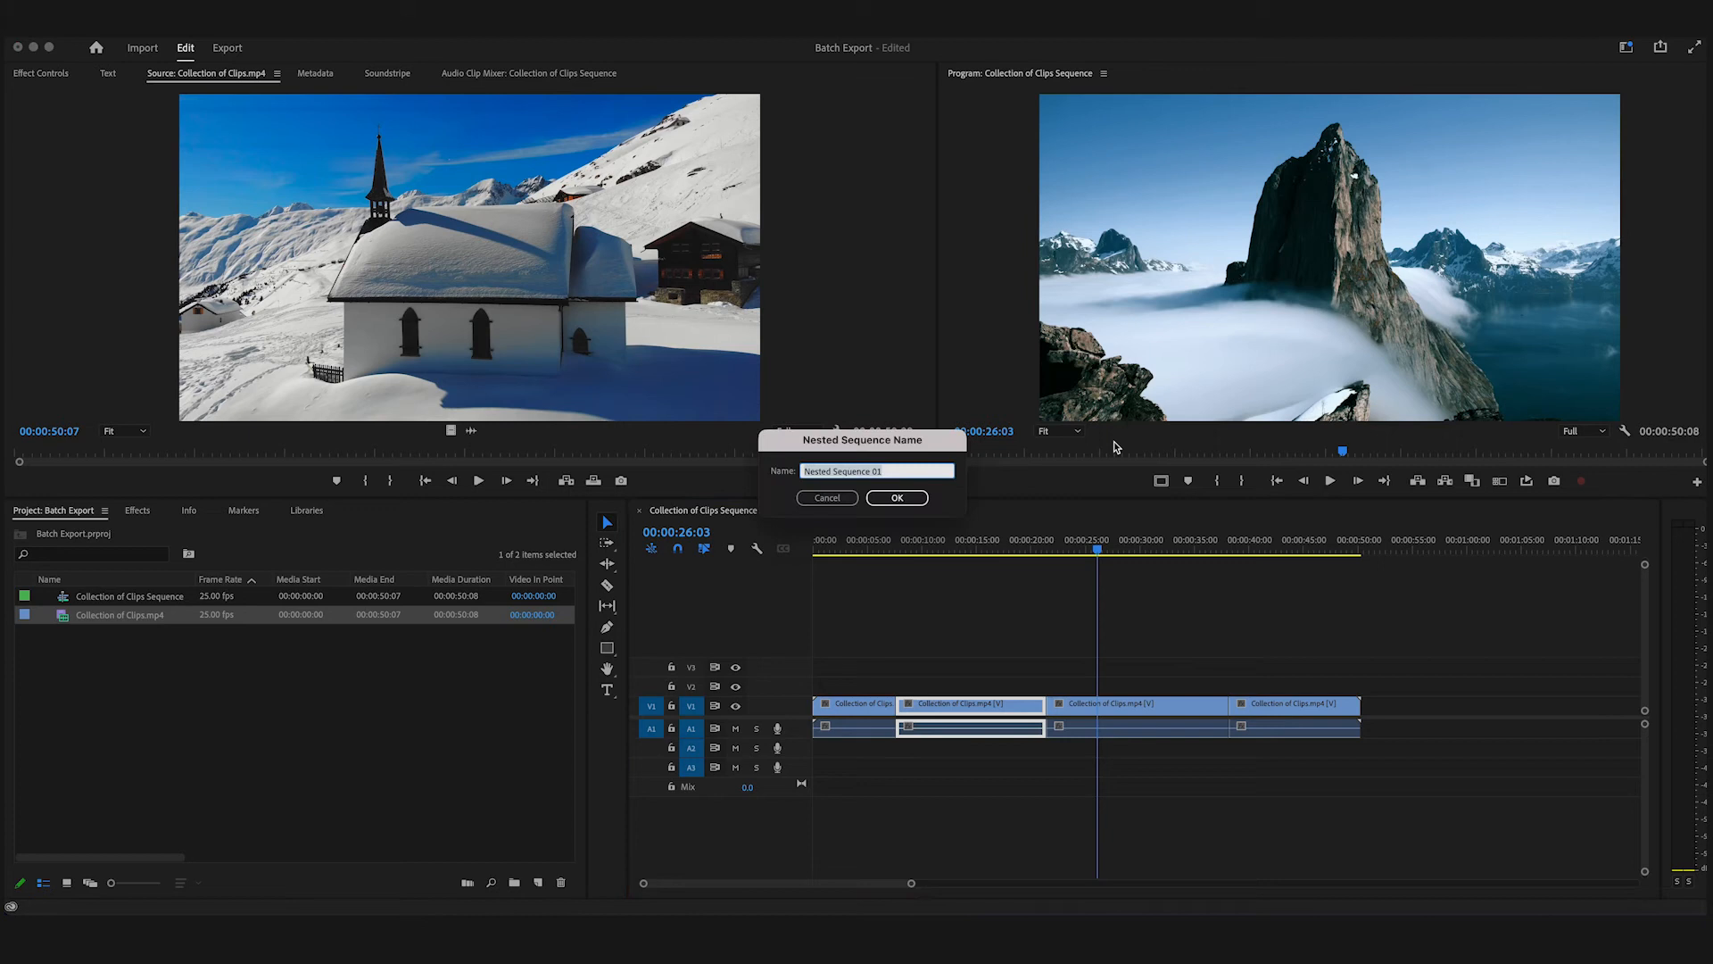
pyautogui.write('C')
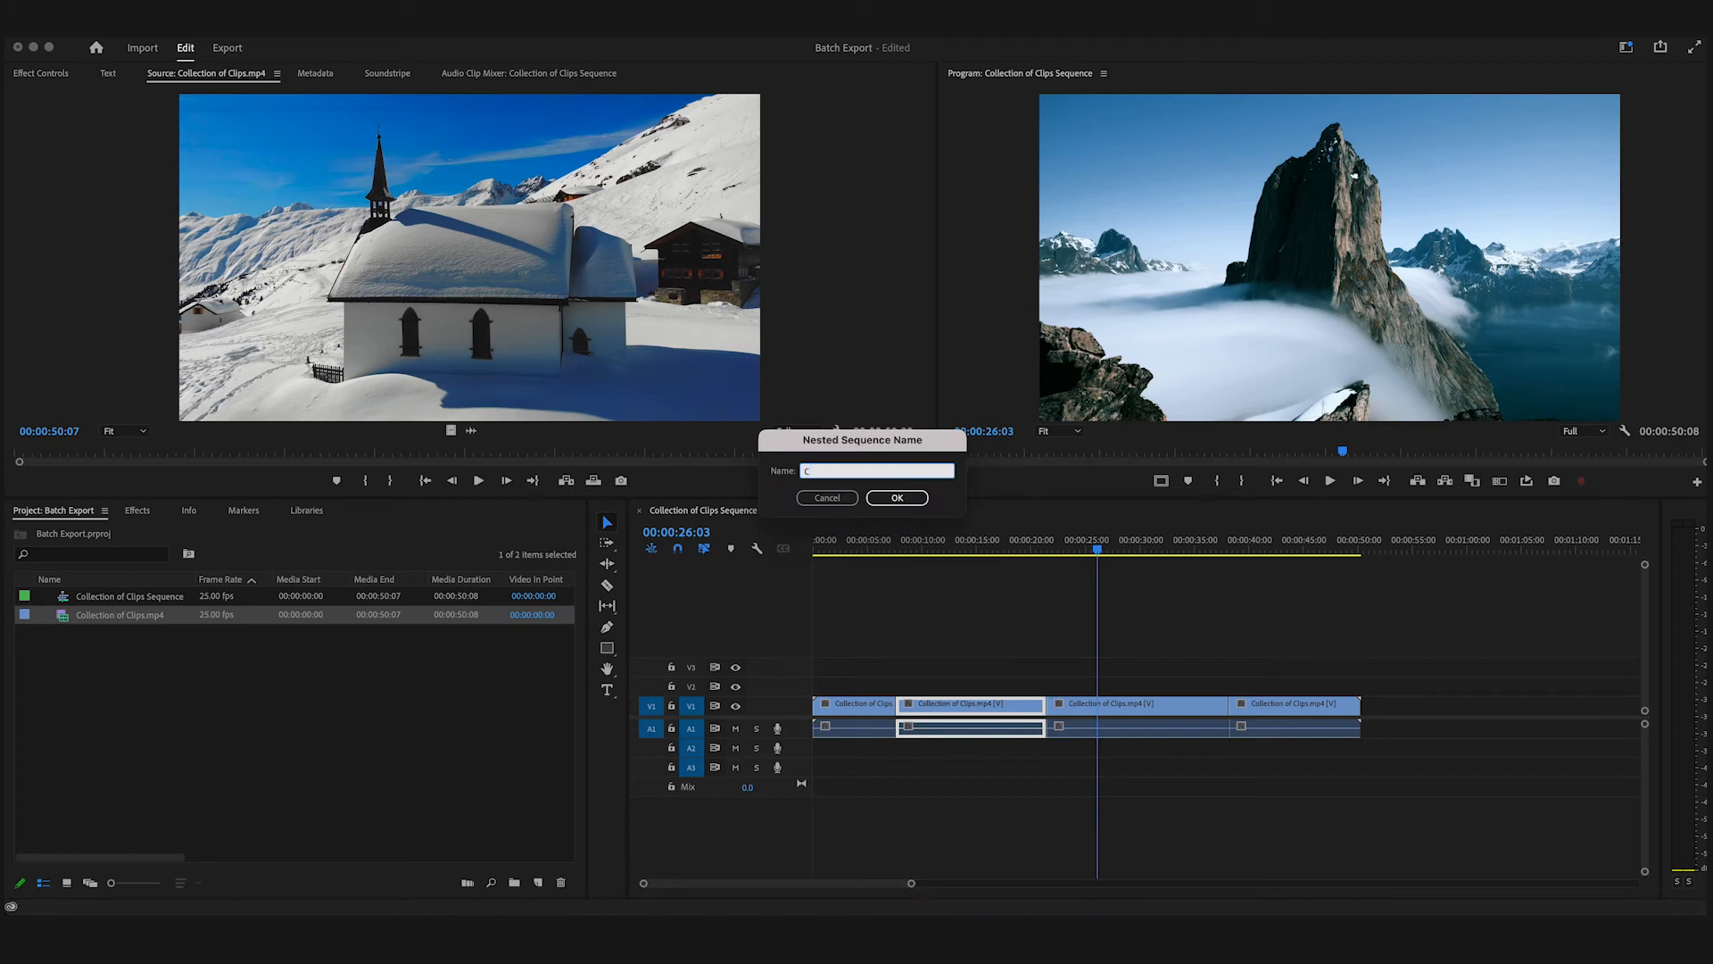
pyautogui.write('lip1')
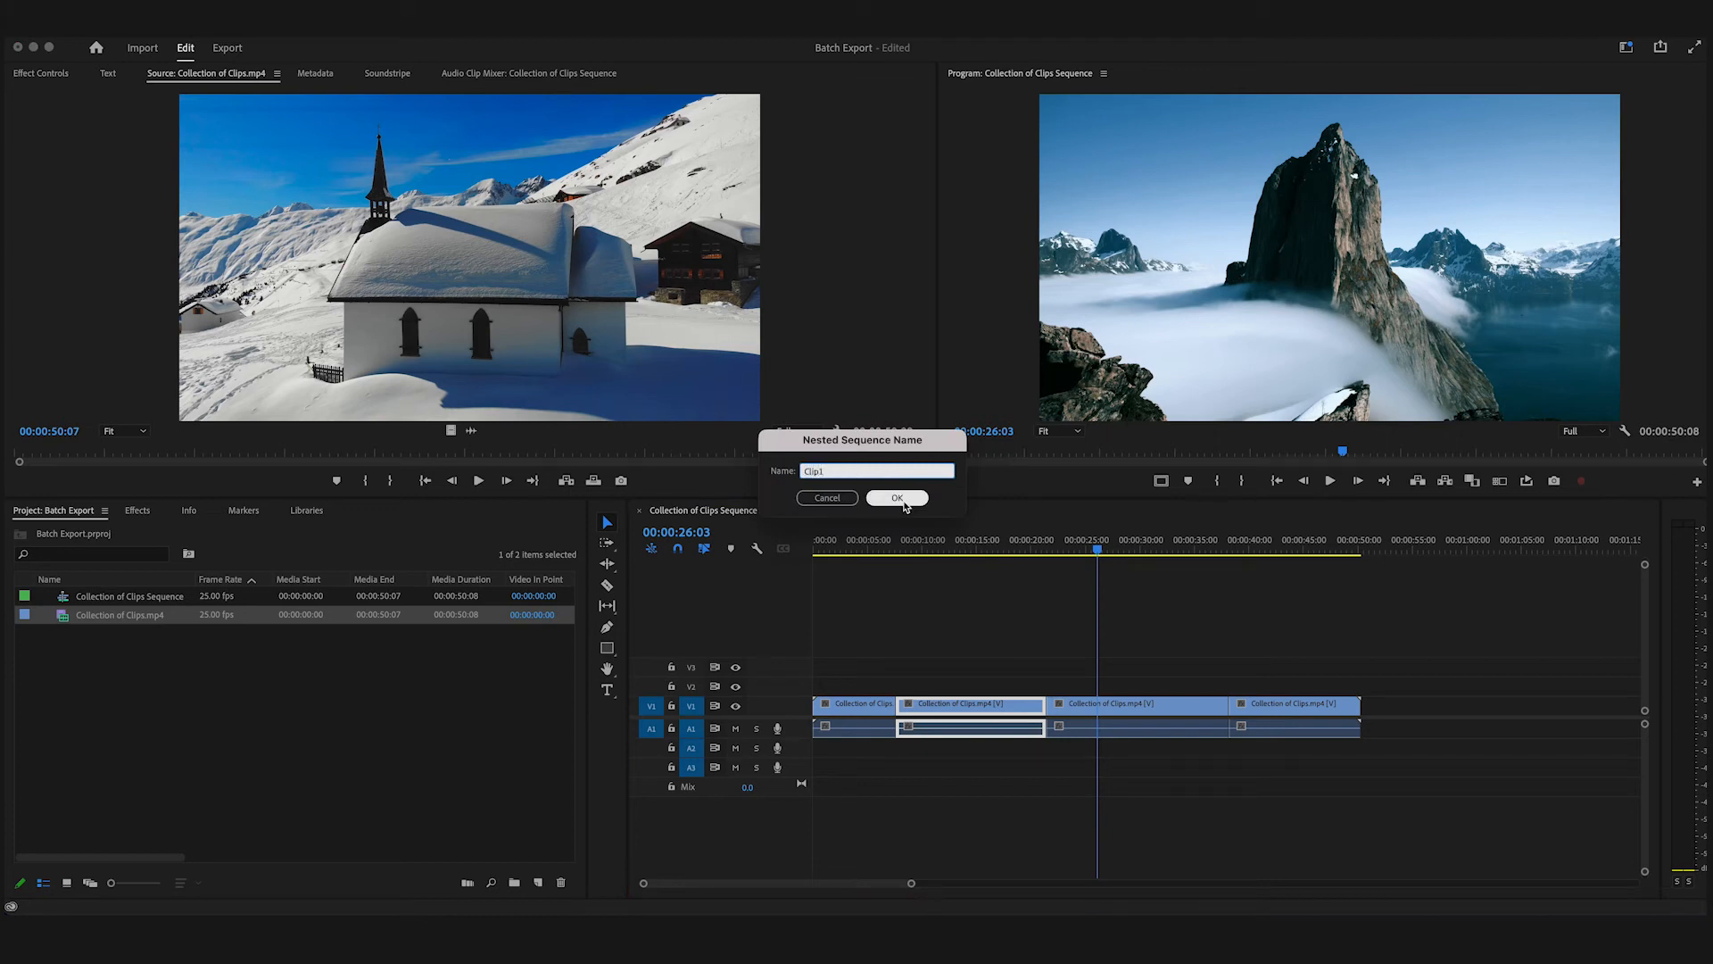
pyautogui.click(897, 498)
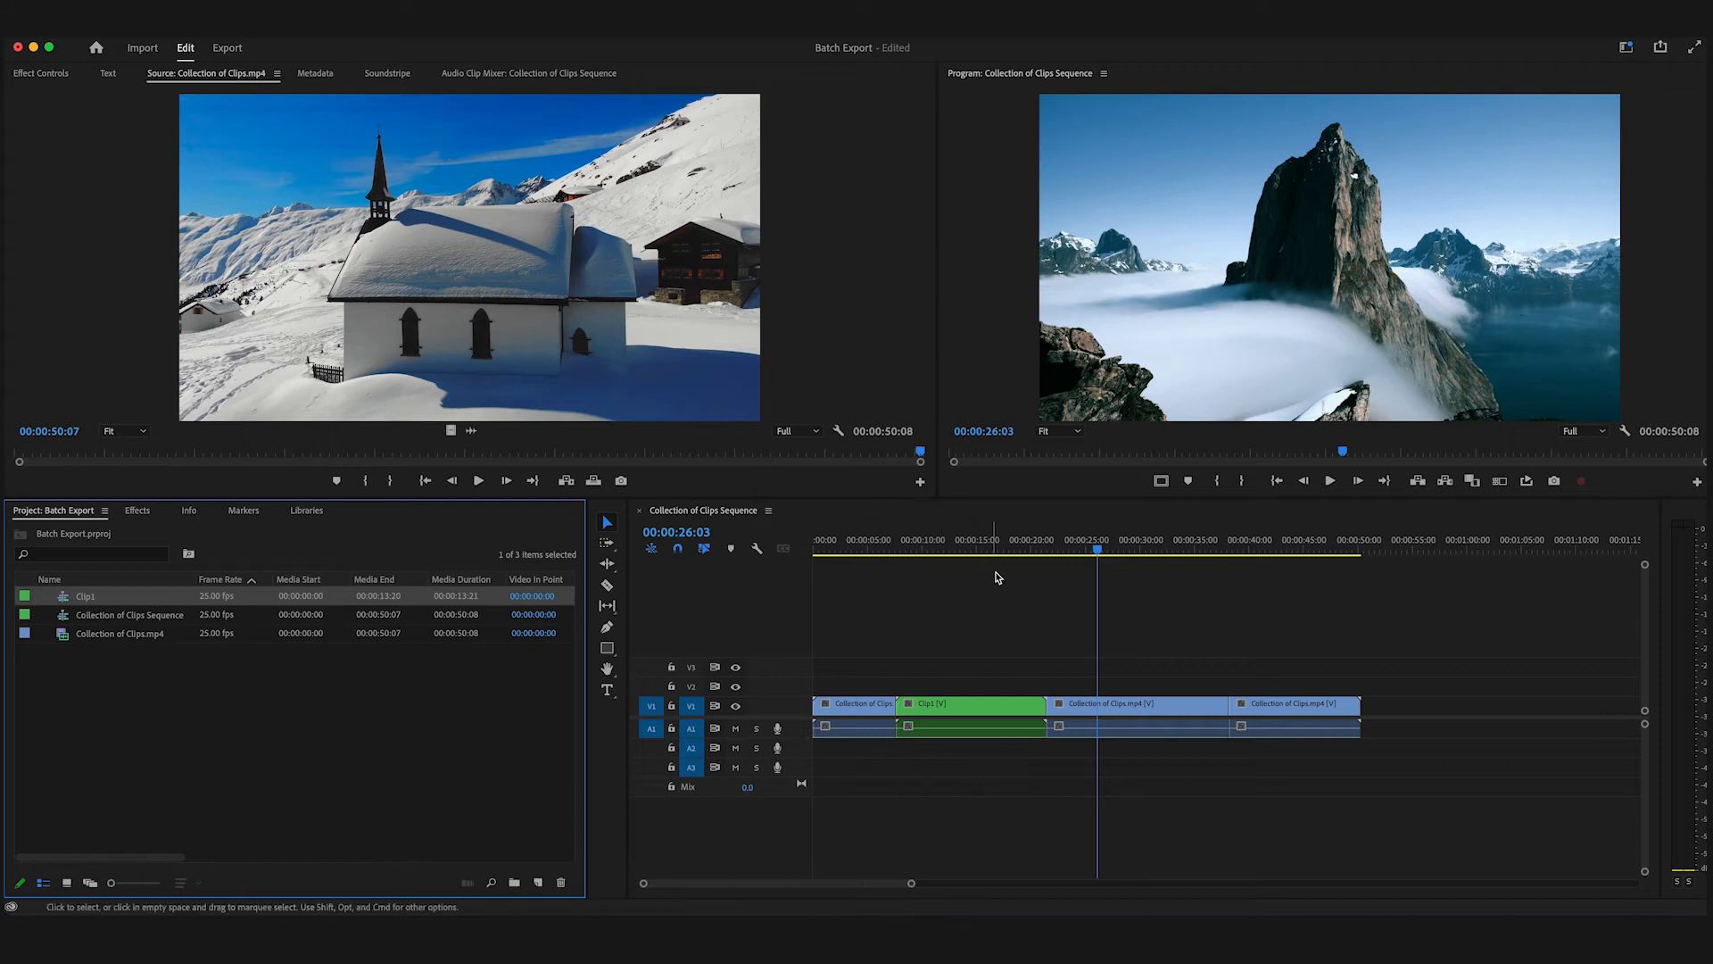
# Nest the third timeline piece as a sequence named Clip2
pyautogui.rightClick(1110, 703)
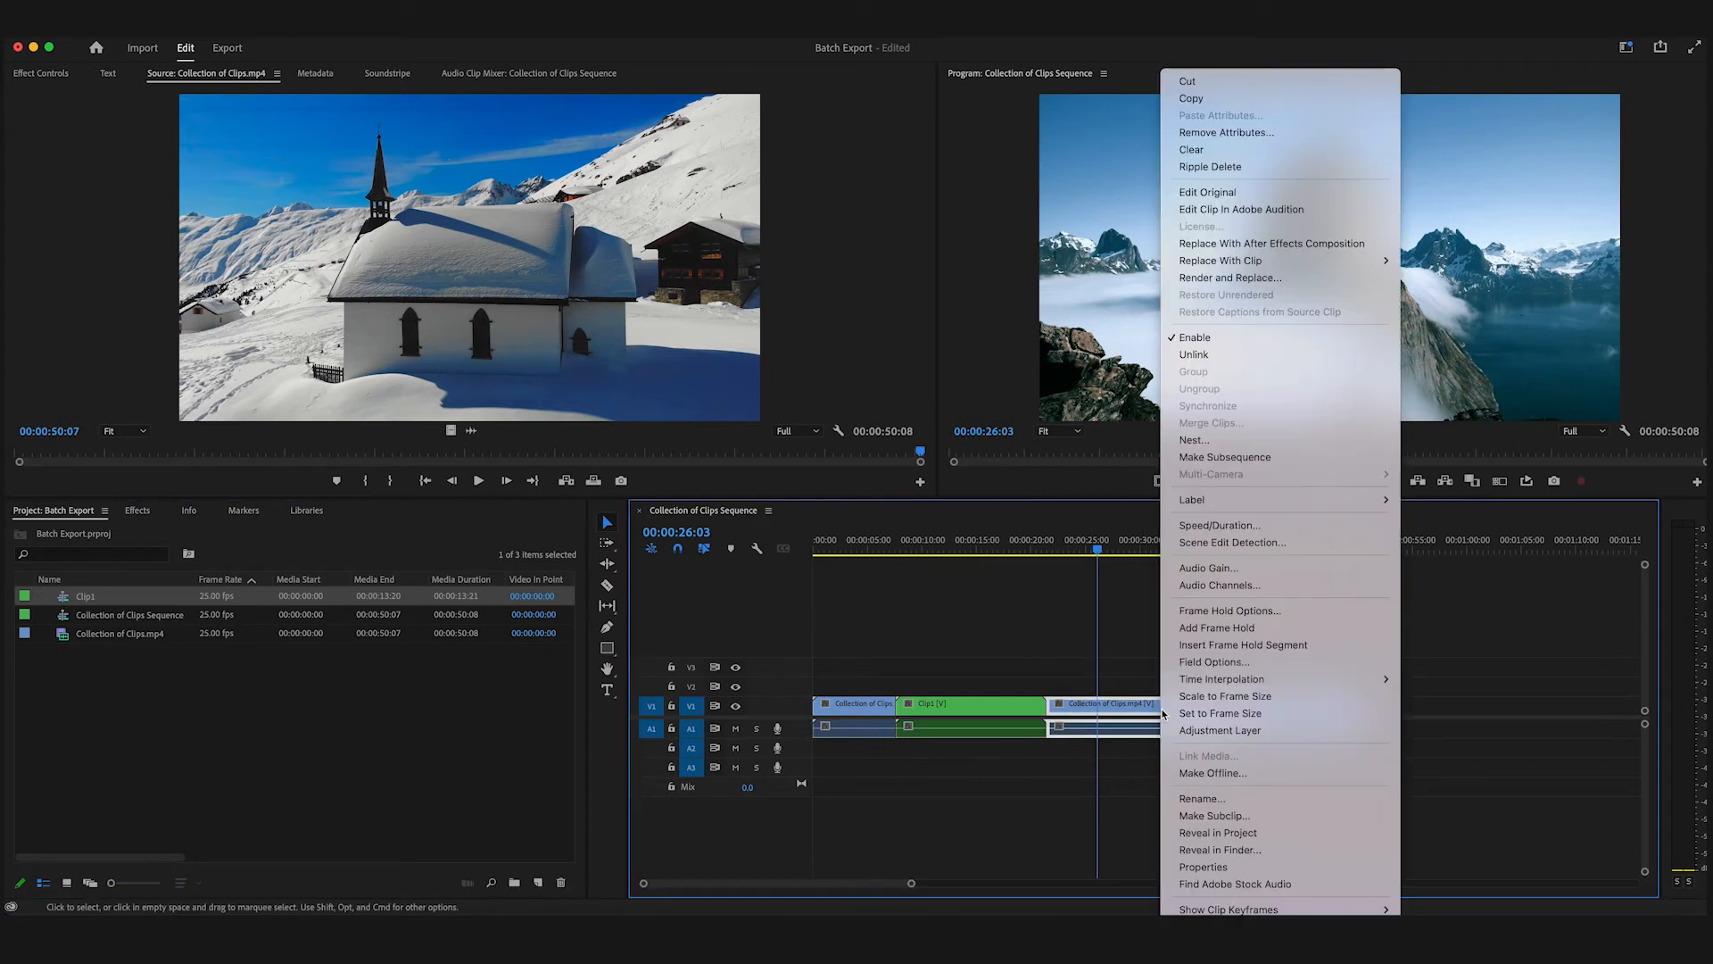
pyautogui.click(1194, 440)
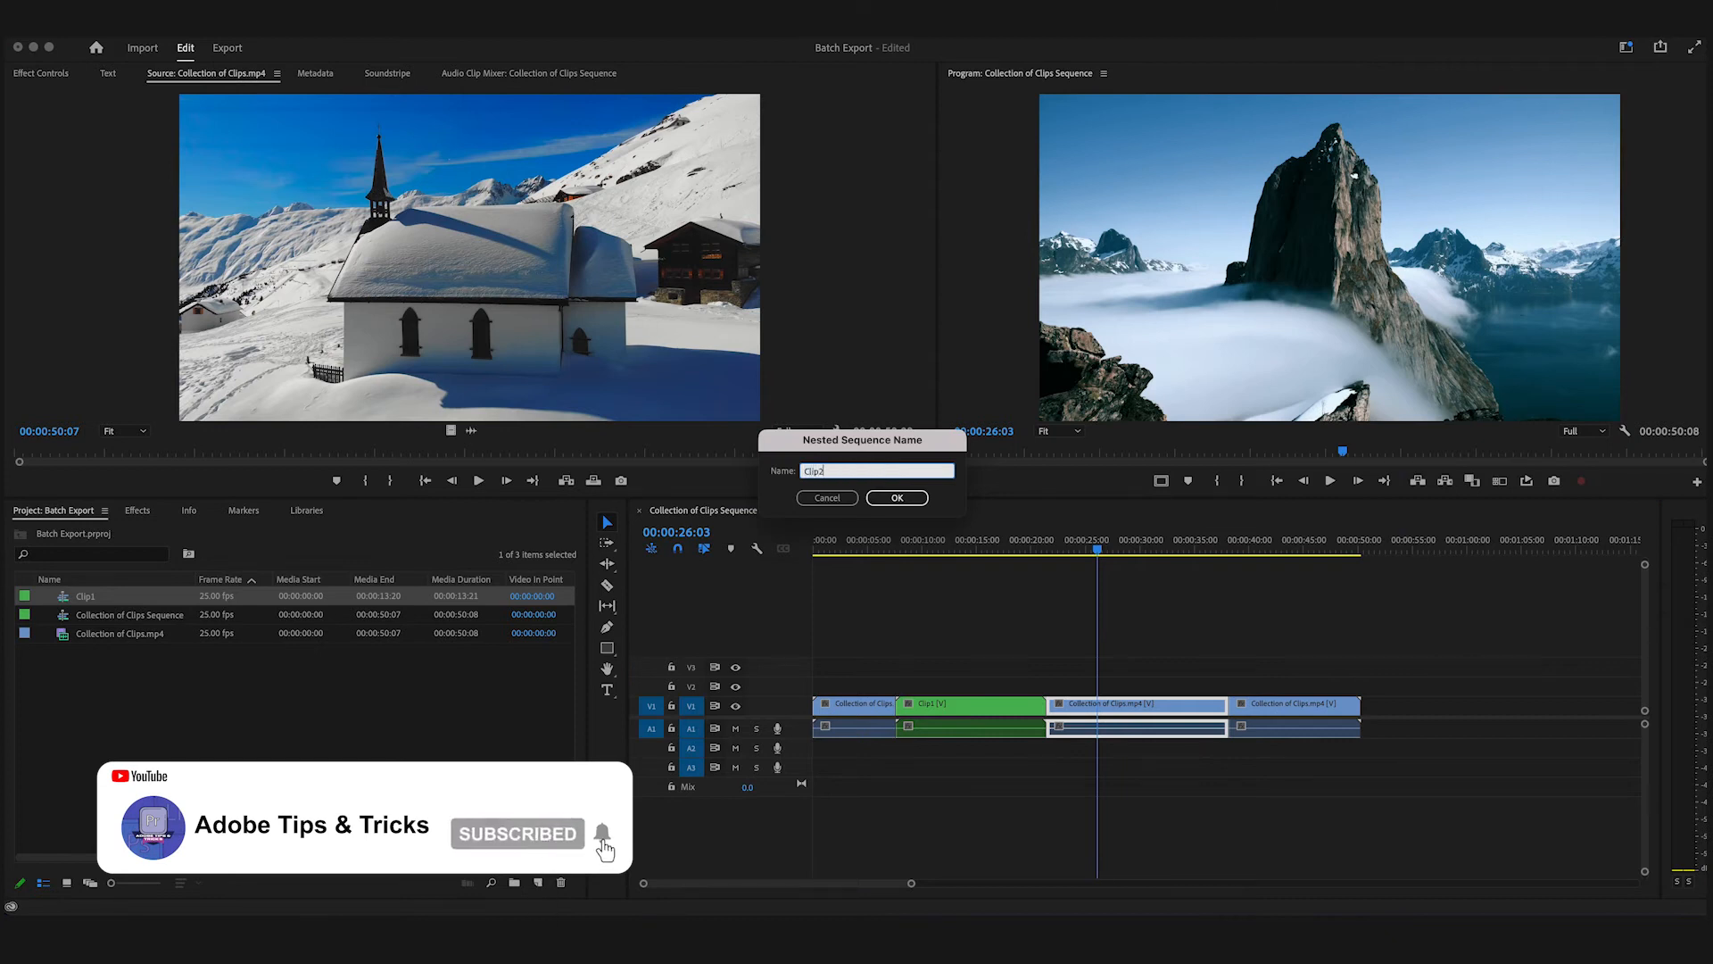
pyautogui.click(896, 497)
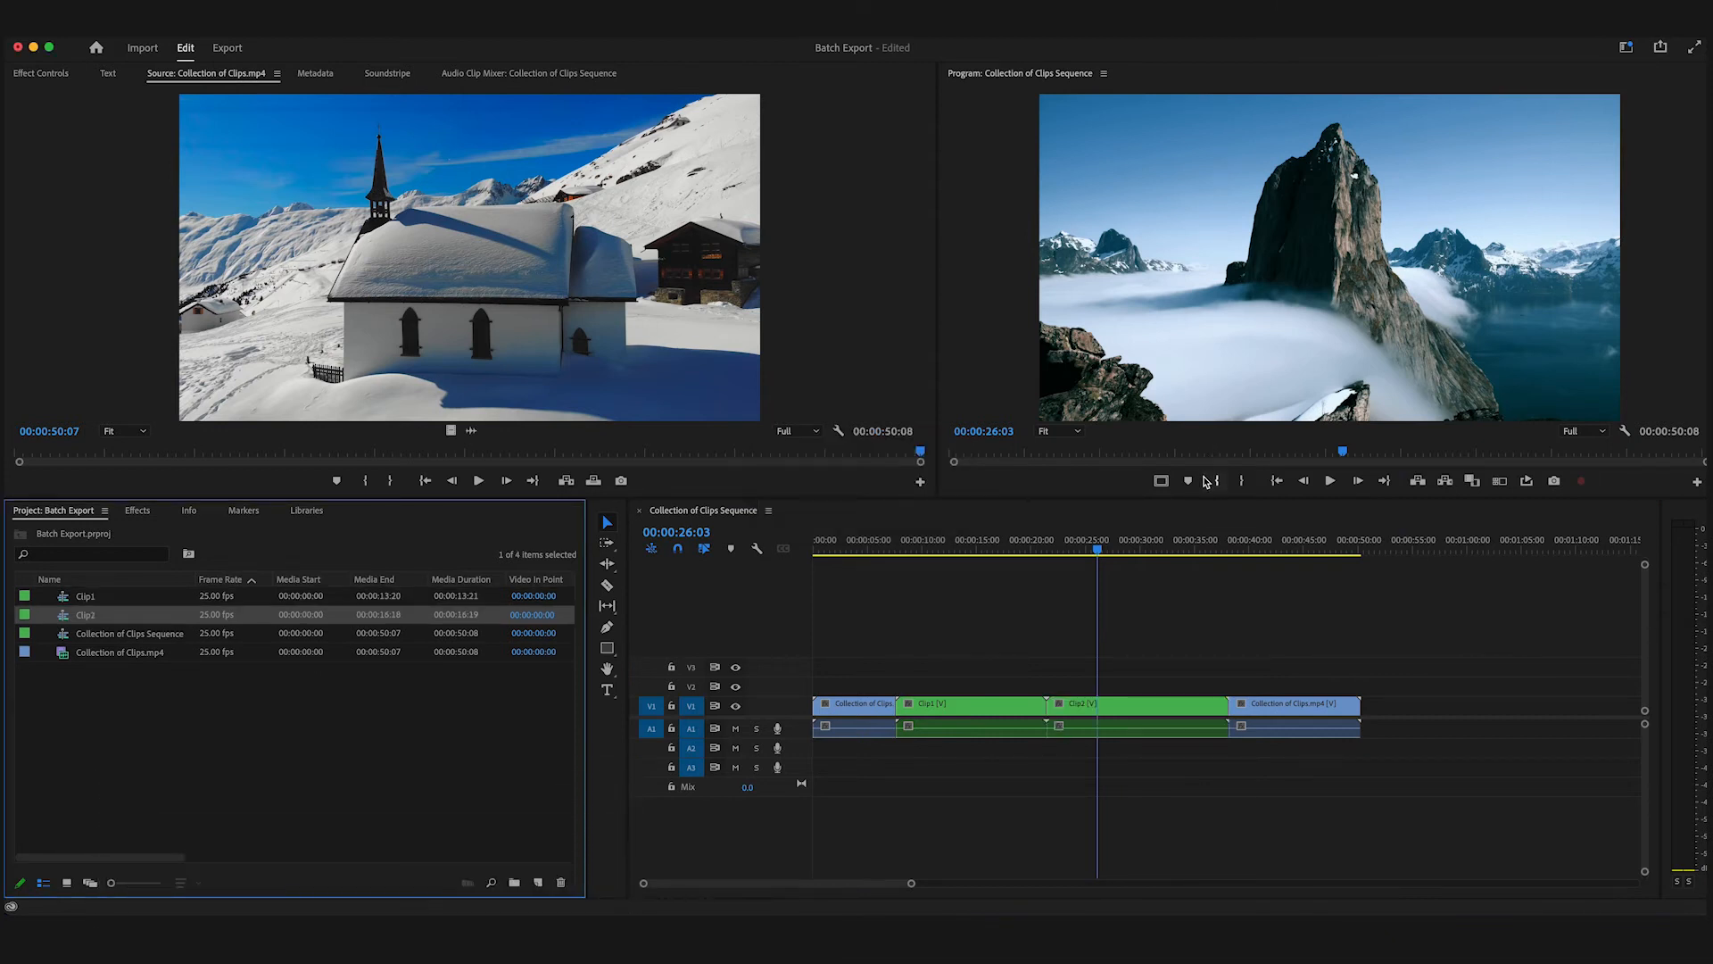
pyautogui.click(1034, 604)
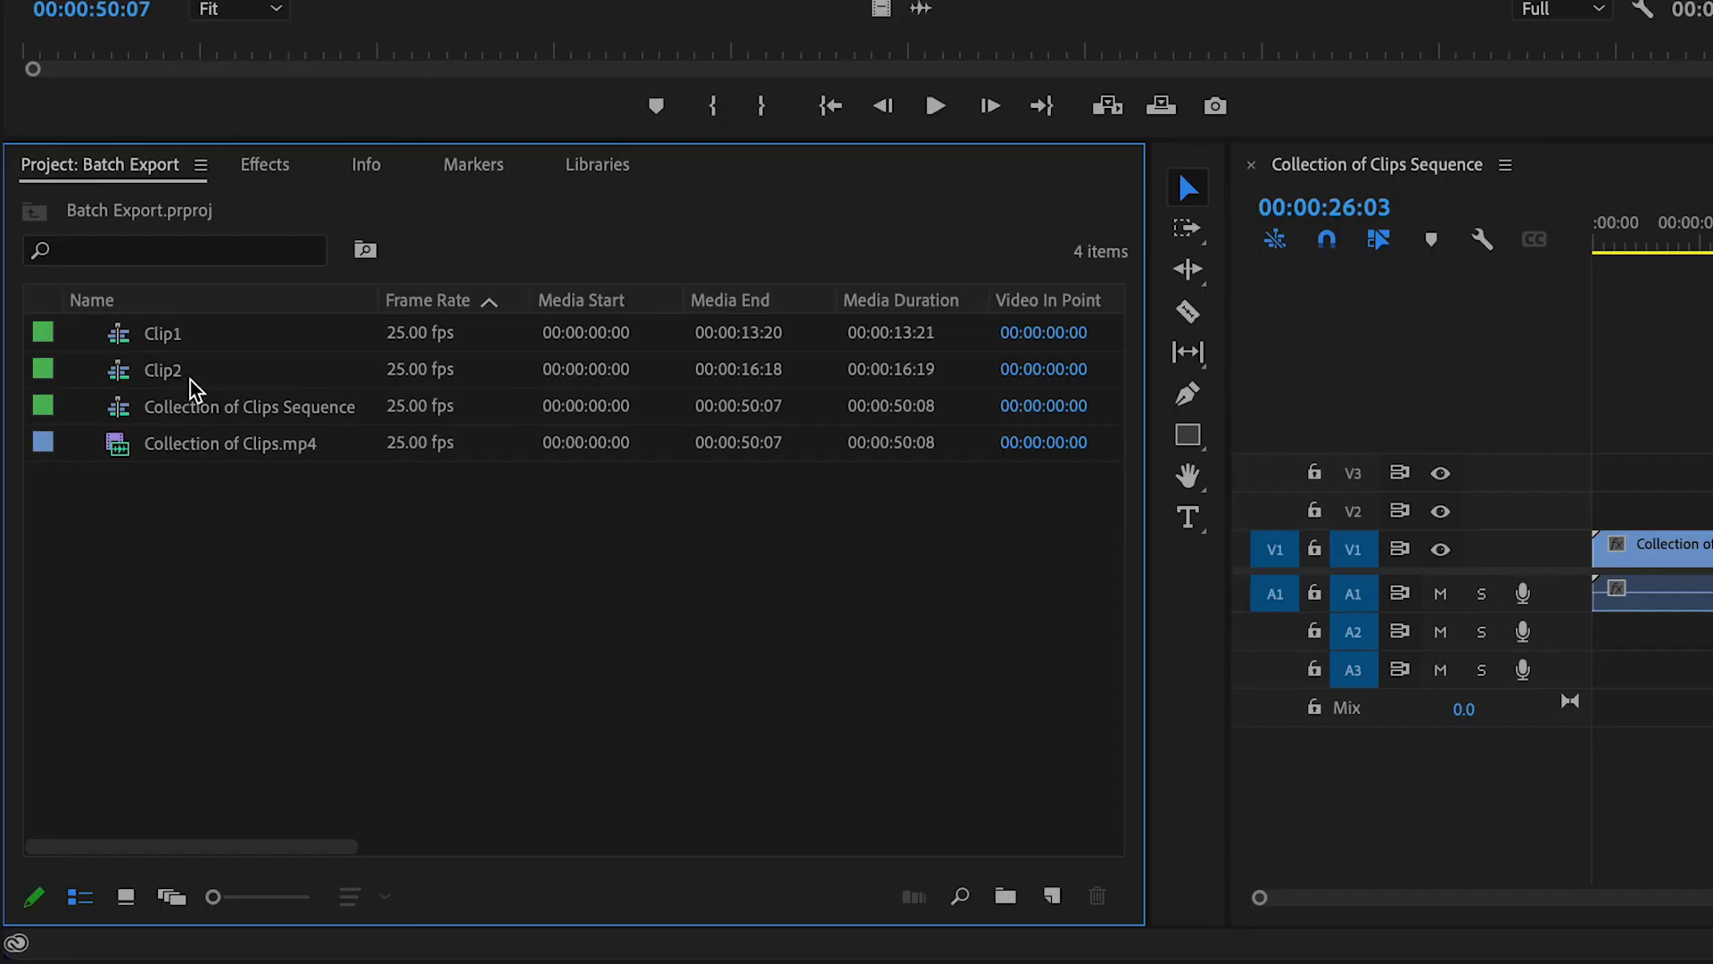
# Send Clip1 and Clip2 via Export Media to Media Encoder's queue as H.264 High Quality 1080p HD
pyautogui.rightClick(162, 370)
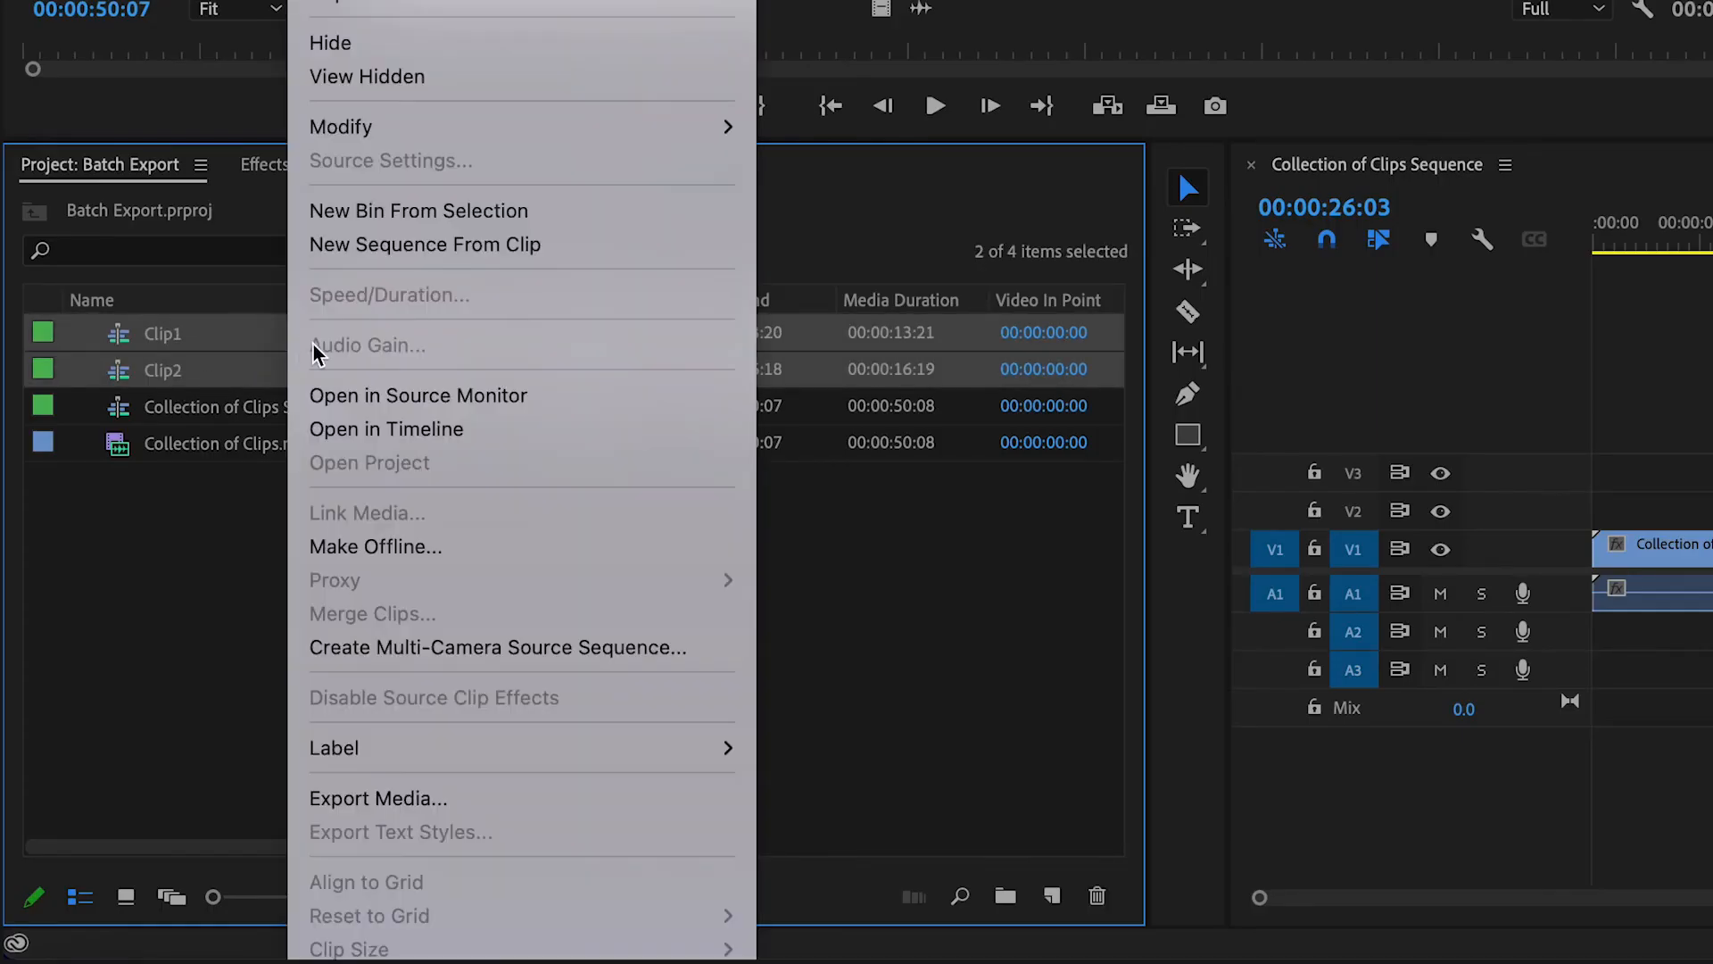
pyautogui.moveTo(578, 812)
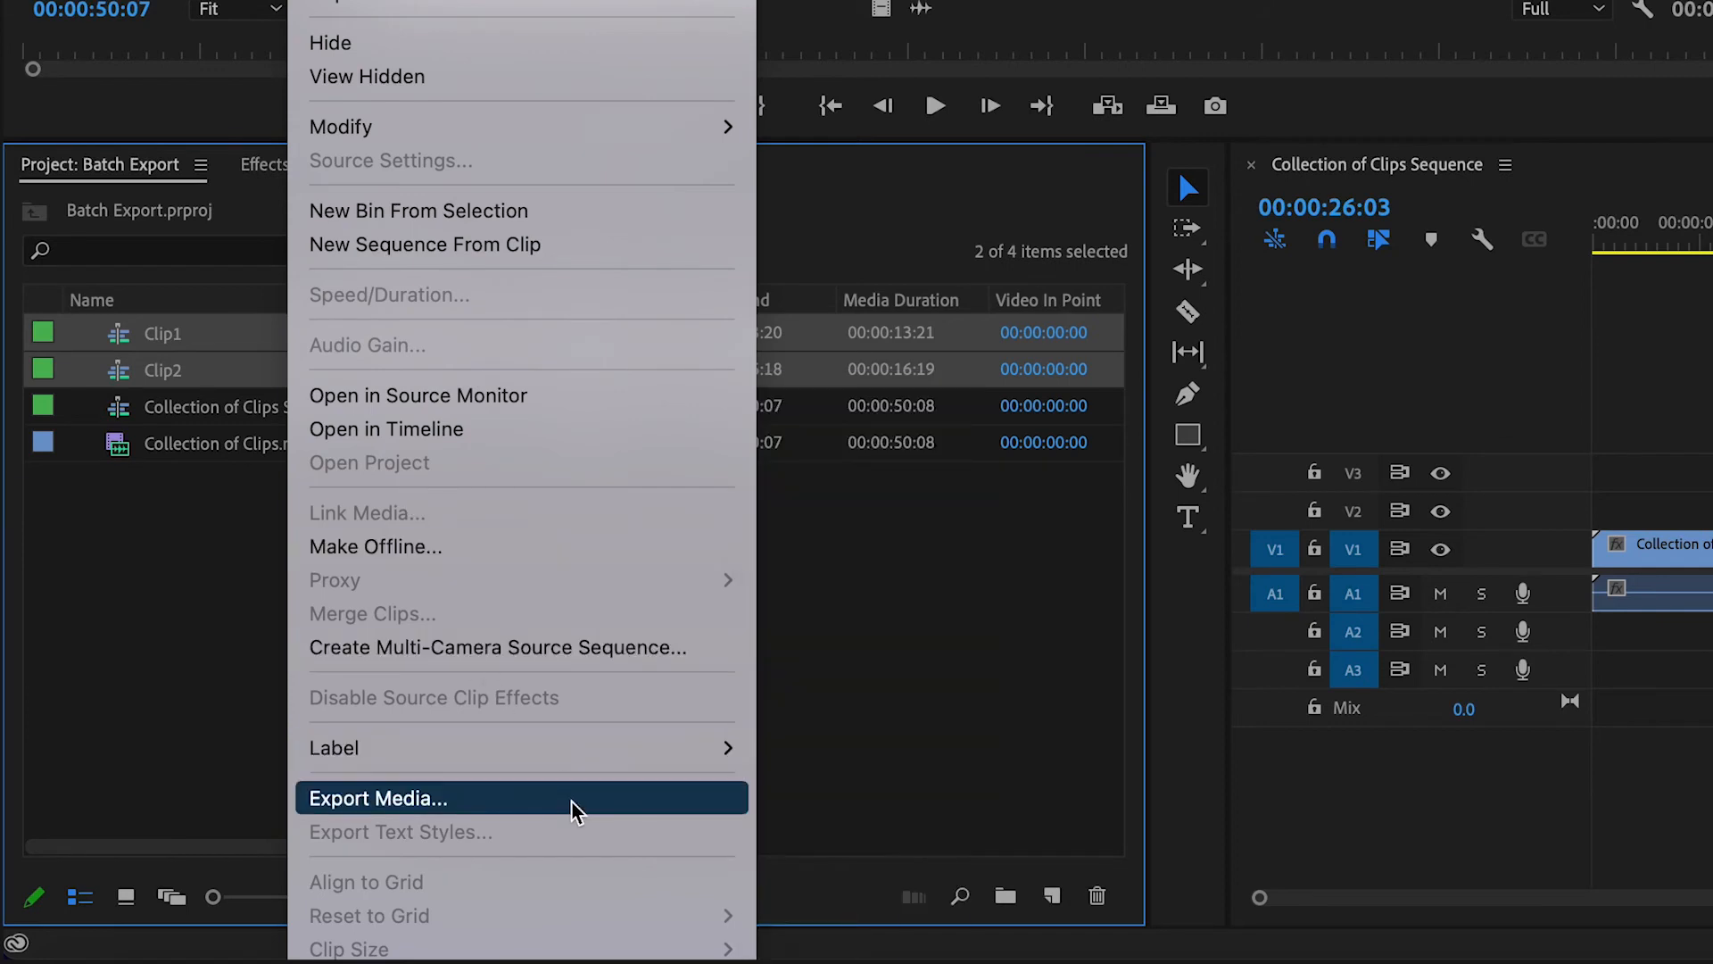
pyautogui.click(378, 799)
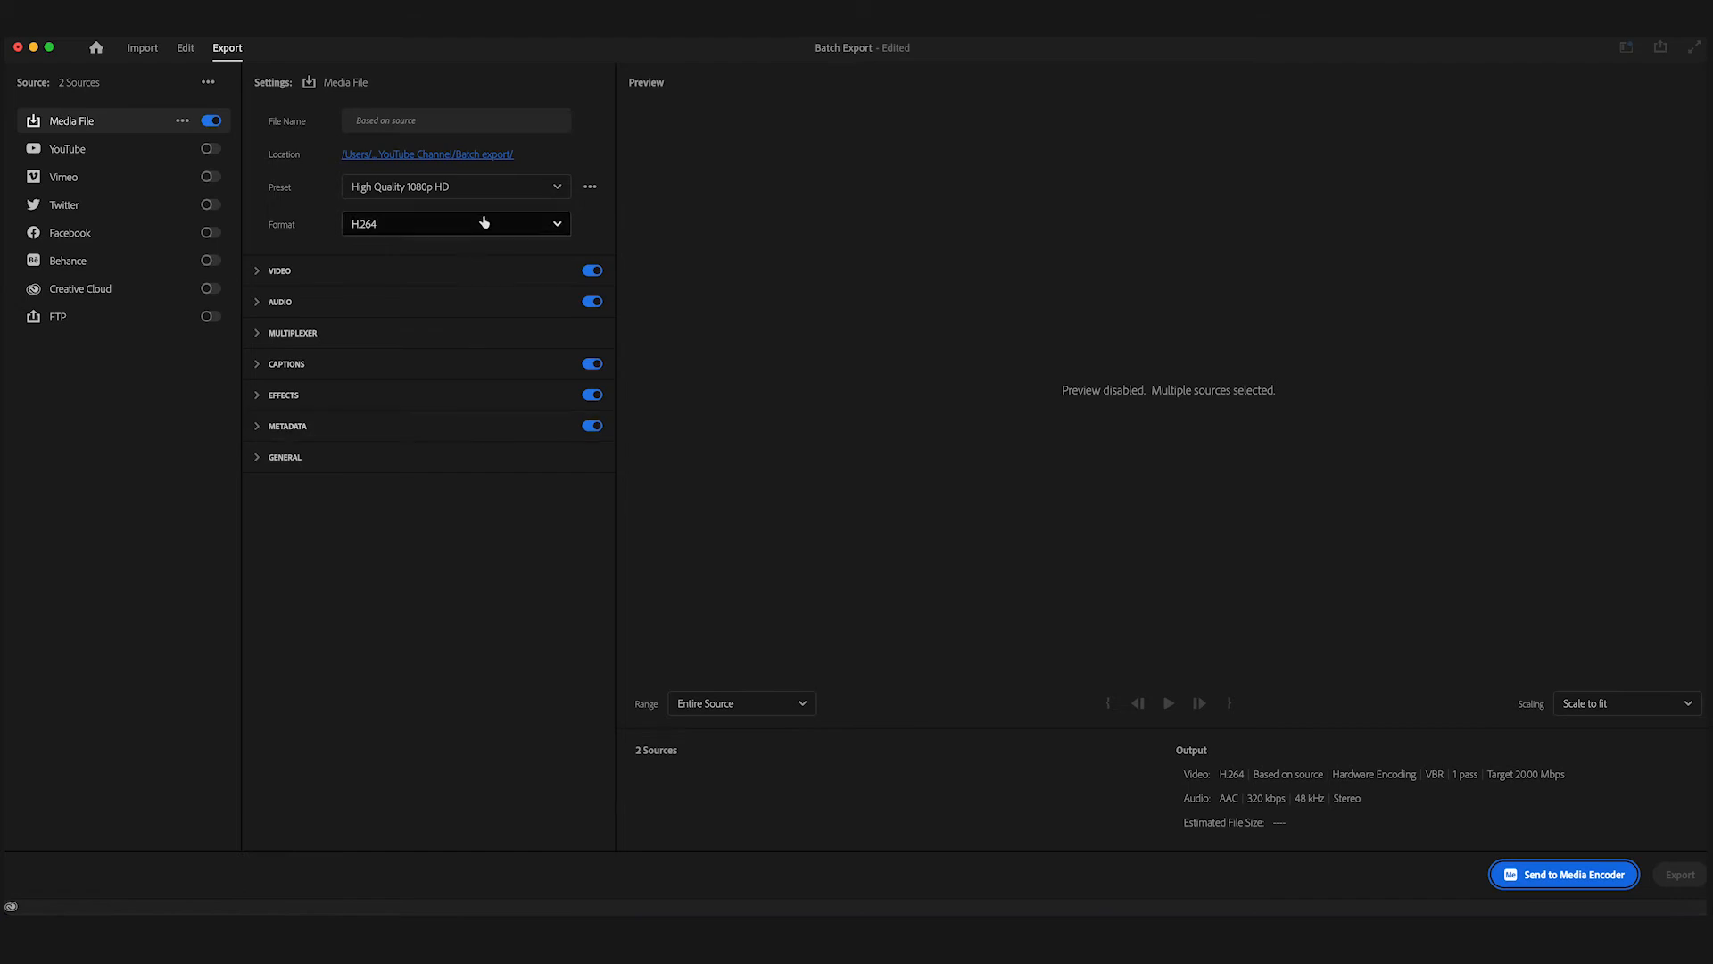
pyautogui.moveTo(1184, 847)
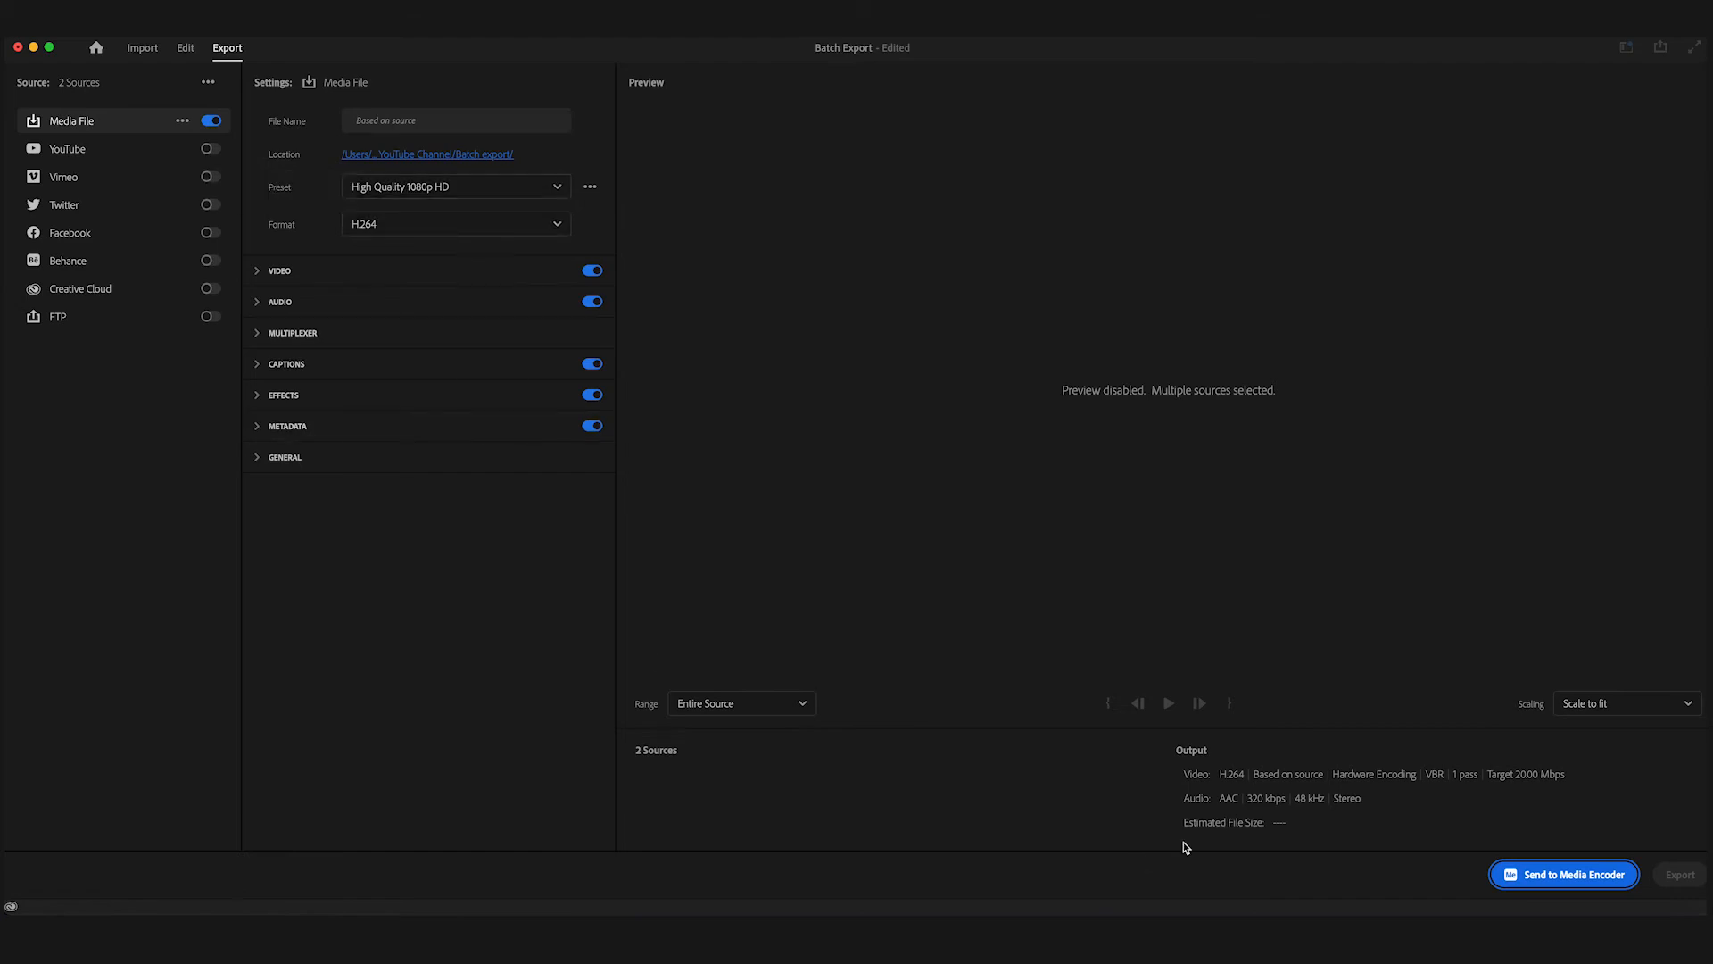
pyautogui.click(1563, 874)
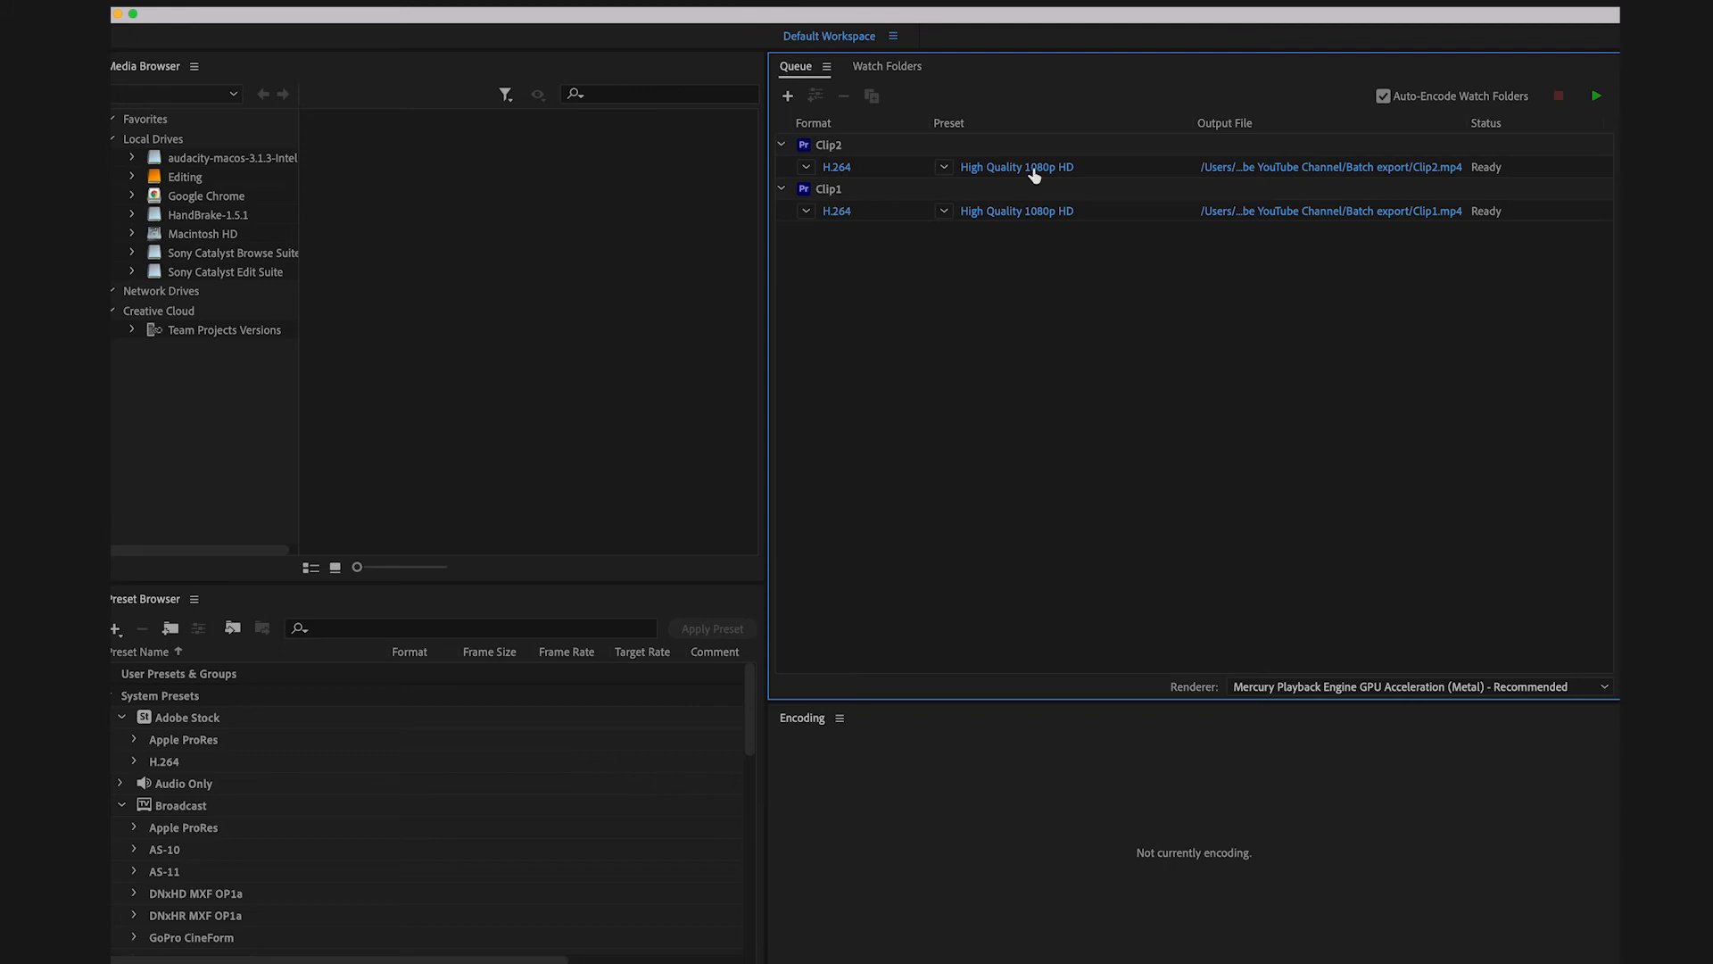
pyautogui.moveTo(1040, 214)
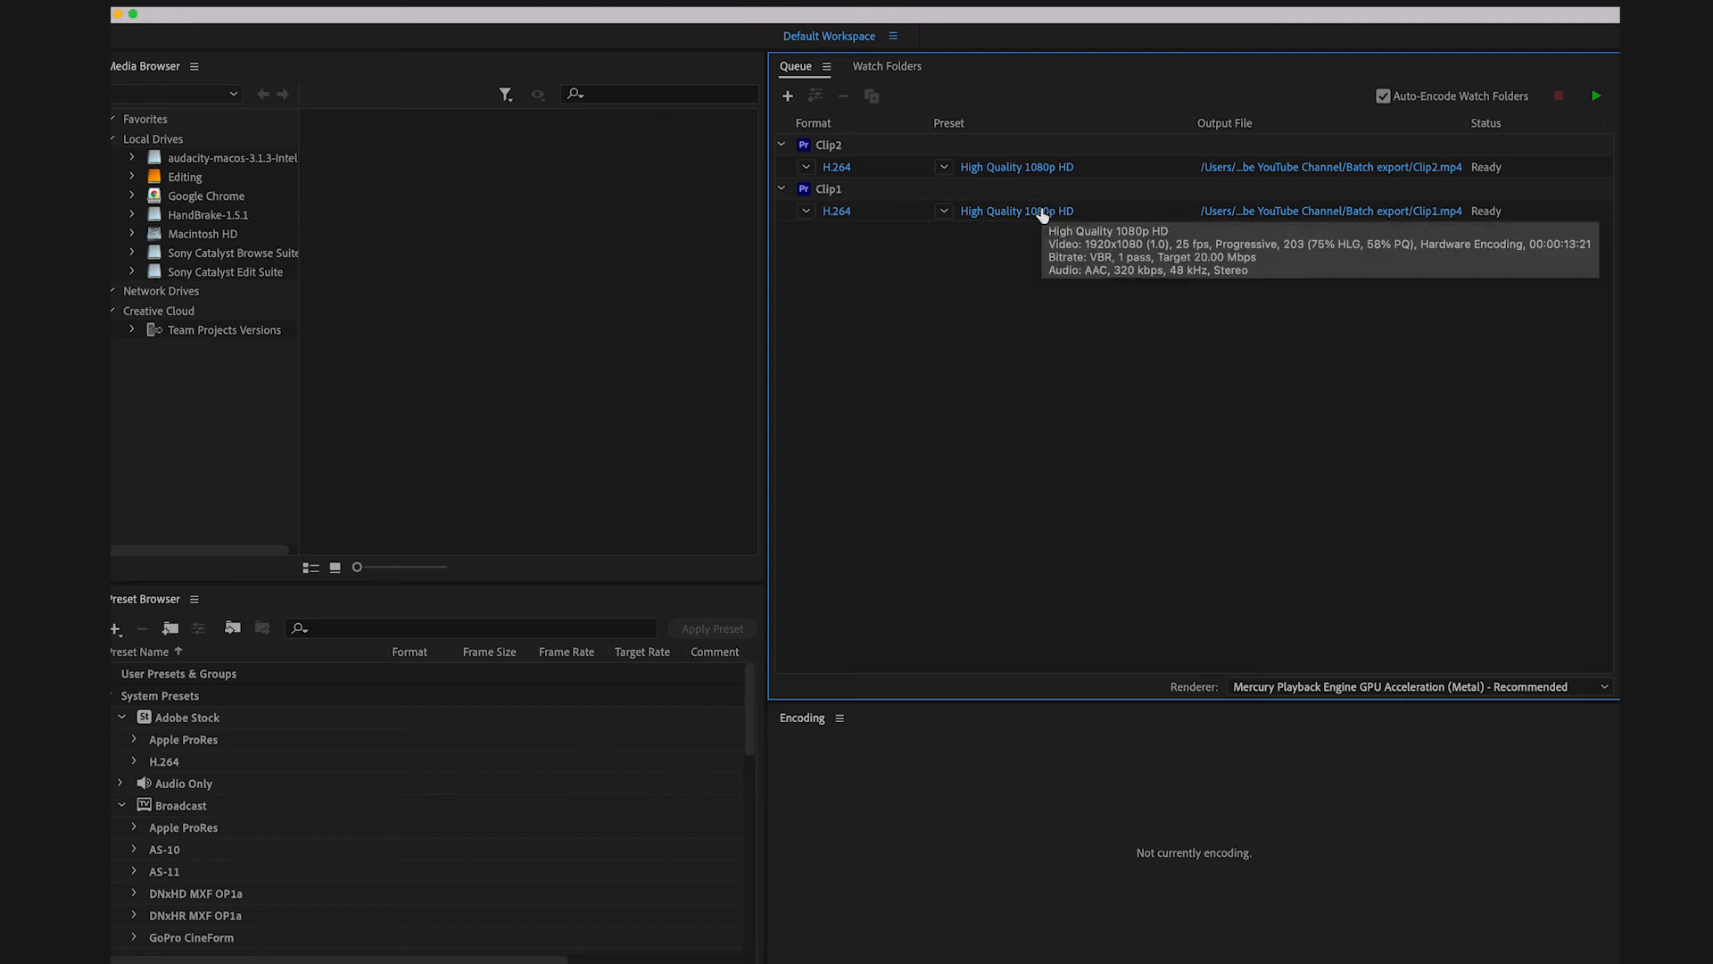
pyautogui.moveTo(1381, 108)
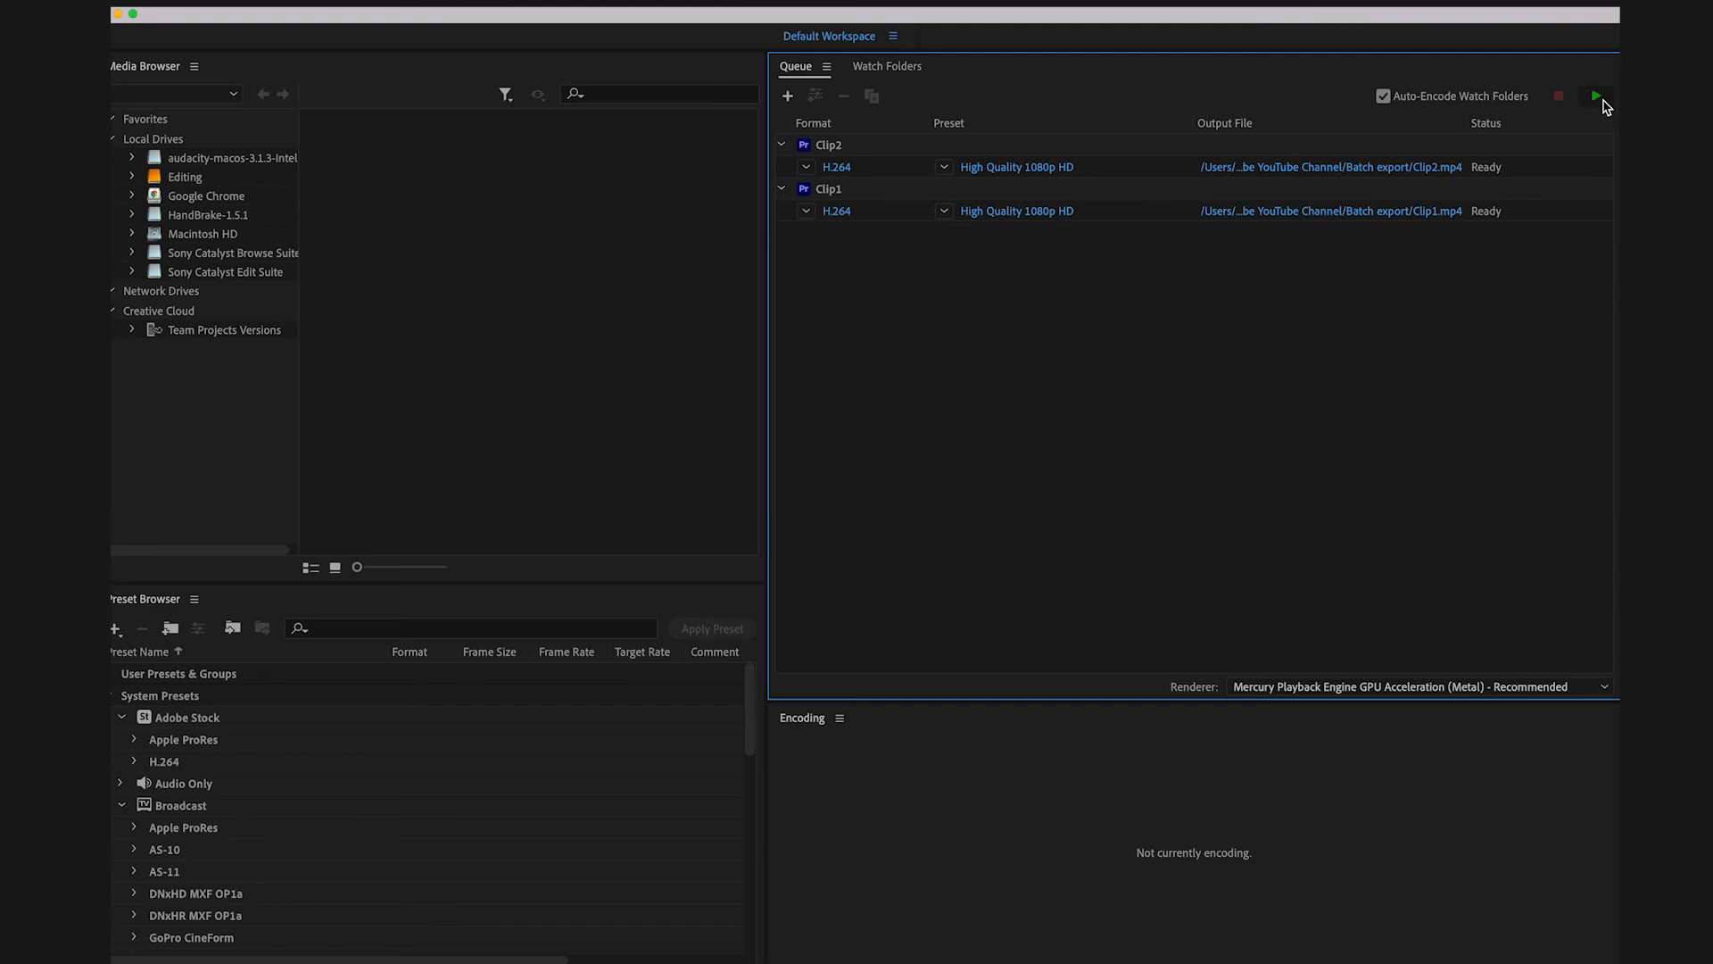
# Start the Media Encoder queue to encode Clip1 and Clip2 into the Batch Export folder
pyautogui.click(1594, 93)
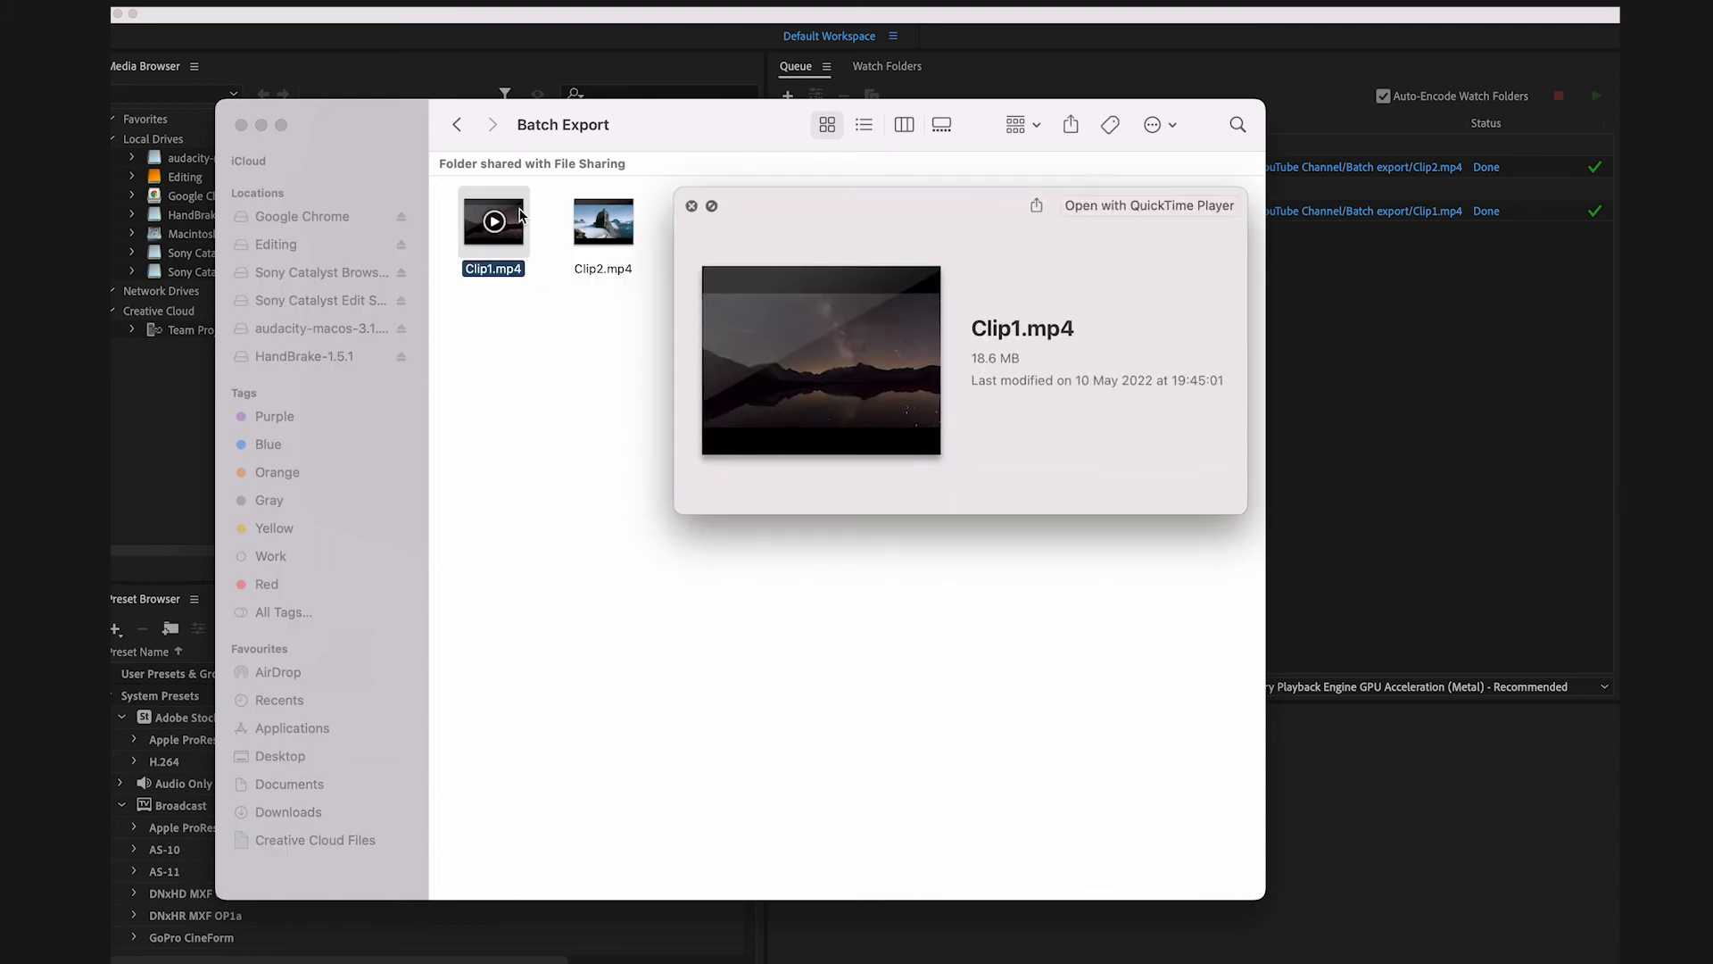
# Select Clip2.mp4 in the Batch Export folder to preview it with Quick Look
pyautogui.click(603, 221)
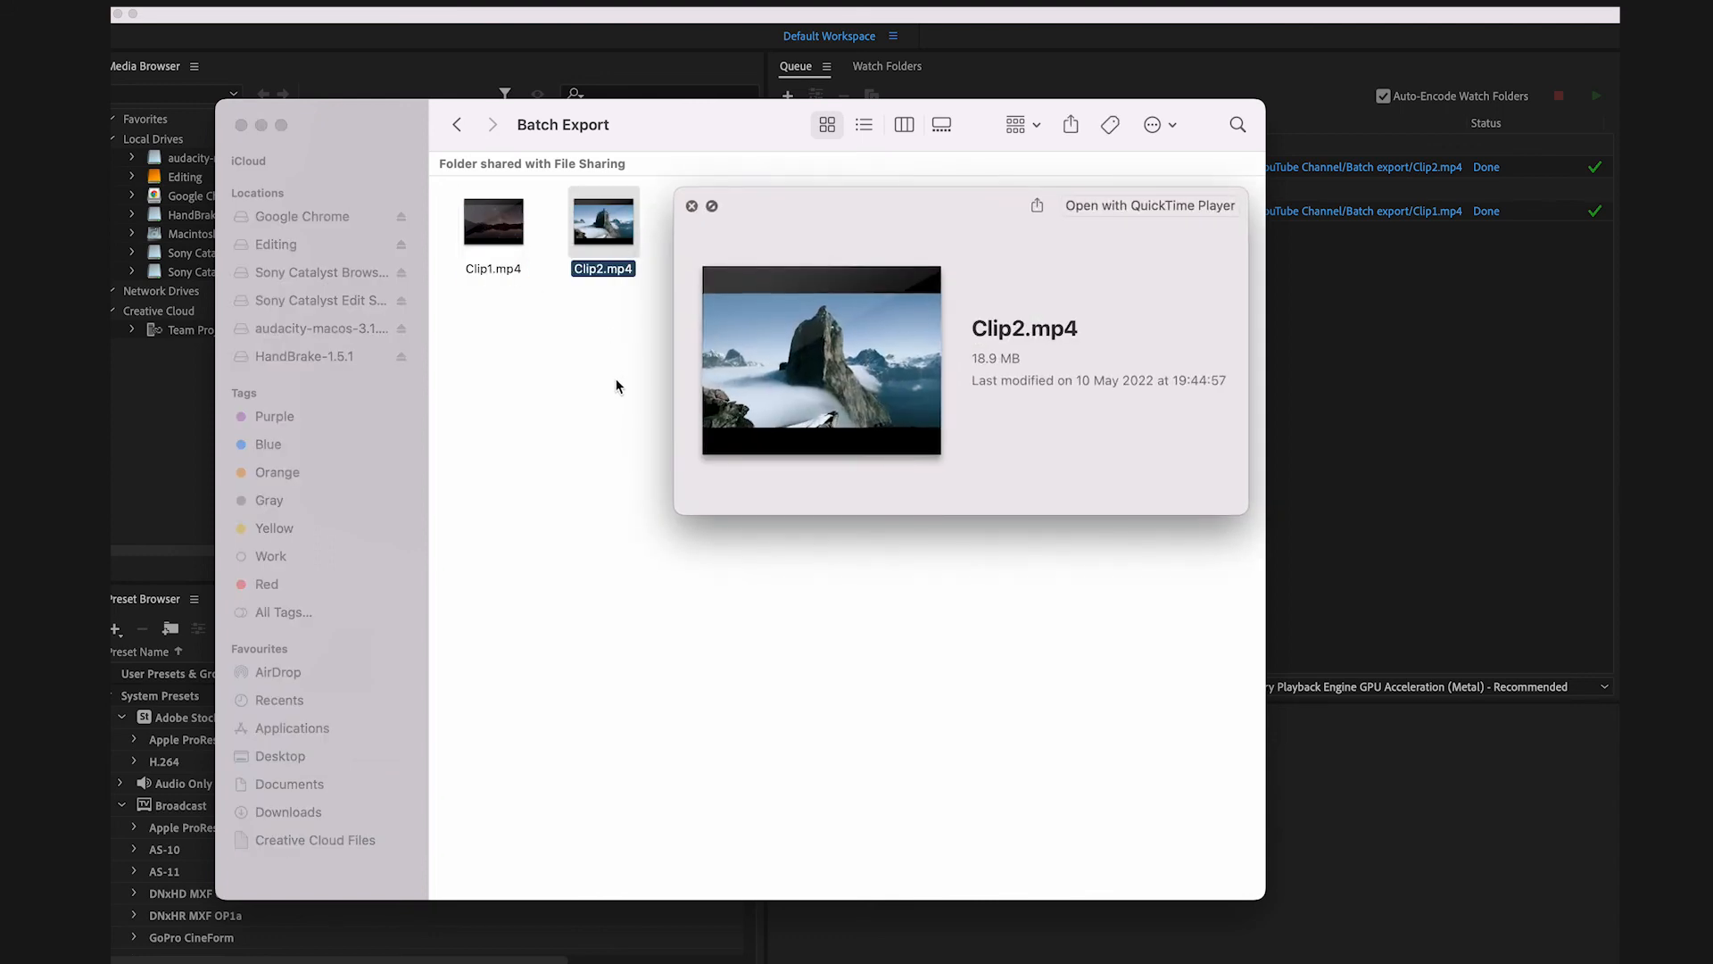